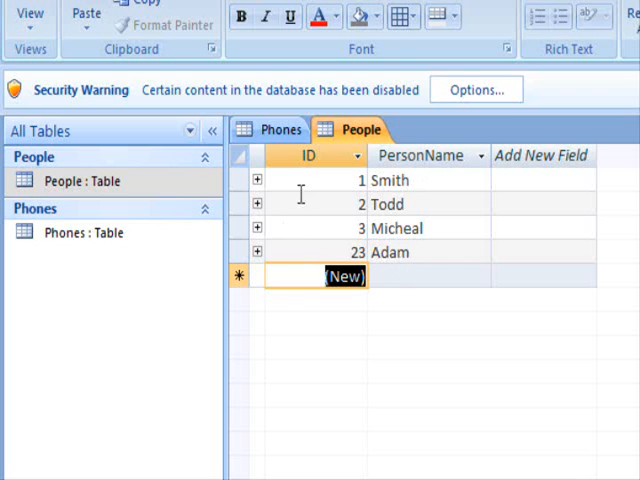
pyautogui.moveTo(64, 270)
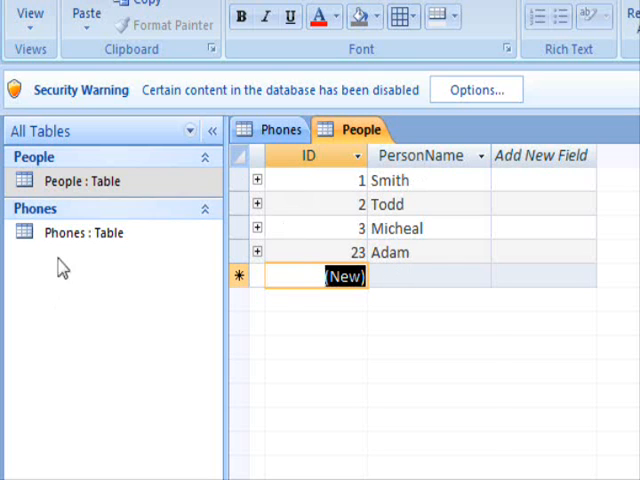
# - Review the linked People and Phones tables and dismiss the cannot-delete error on record 23
pyautogui.click(280, 128)
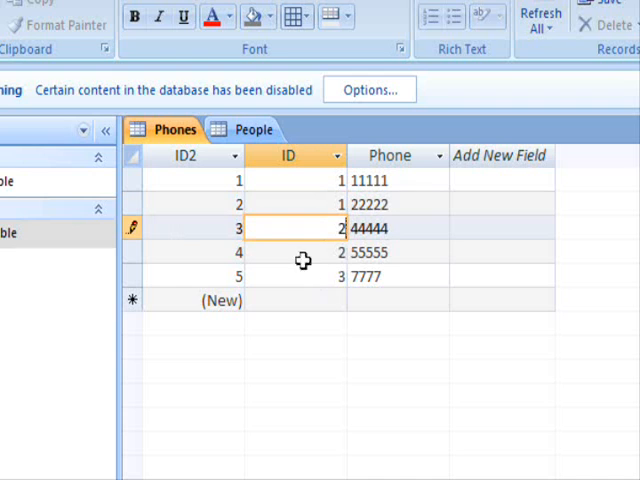
pyautogui.click(252, 128)
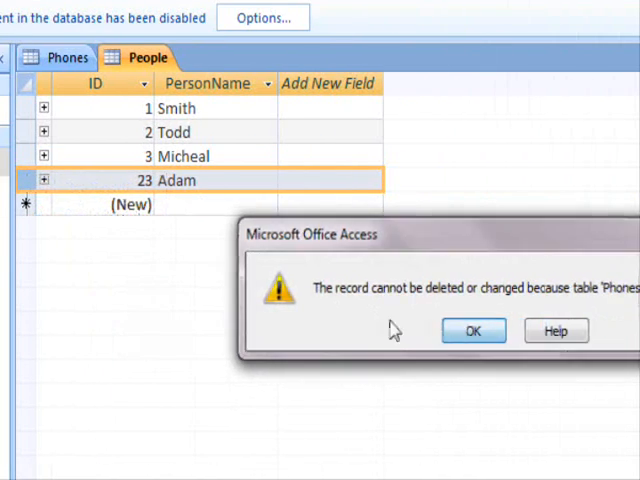
pyautogui.click(472, 330)
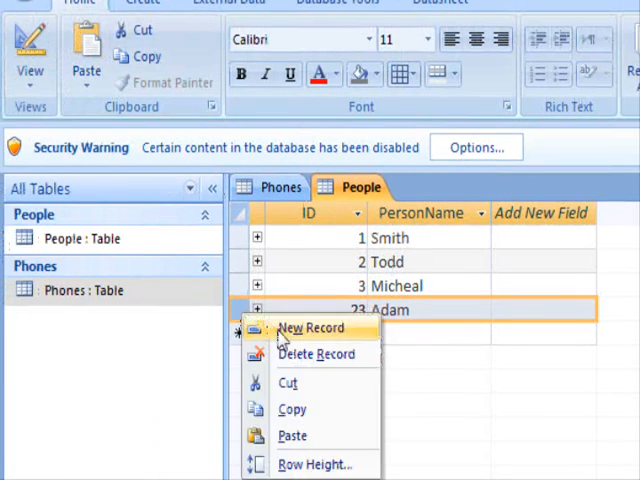
# - Return to the Phones table and check the person ID of the last phone row
pyautogui.click(318, 354)
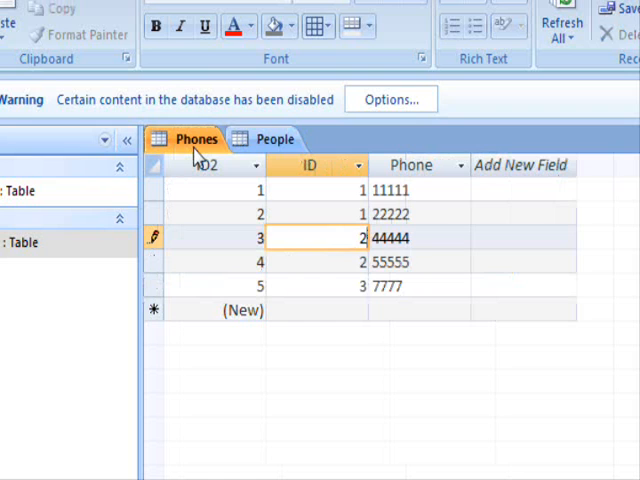
pyautogui.click(316, 286)
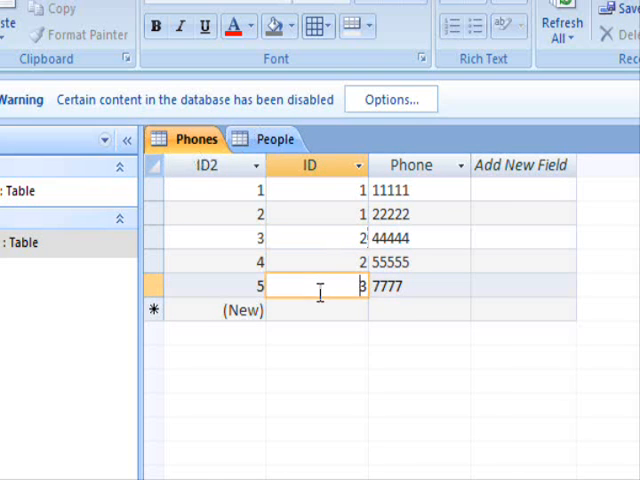
pyautogui.click(276, 140)
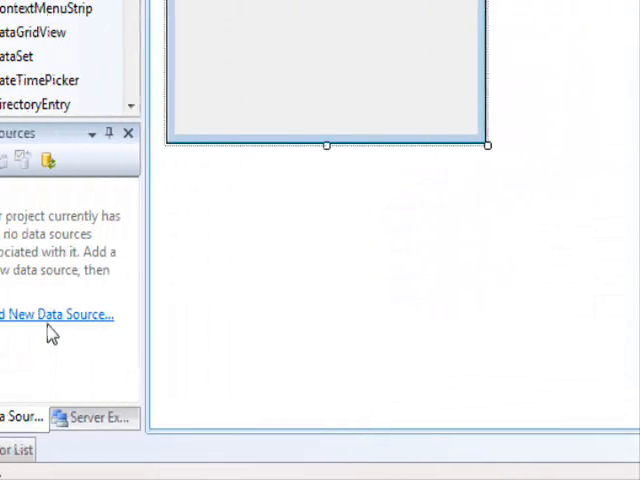
# - Begin a new data source for the project with Database as the source type
pyautogui.click(56, 314)
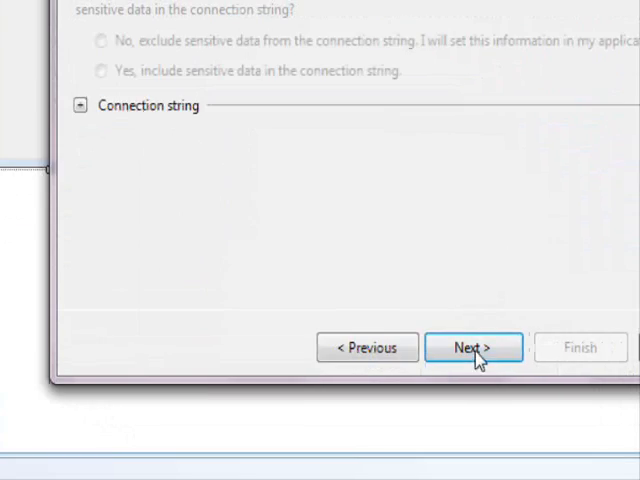
pyautogui.click(472, 348)
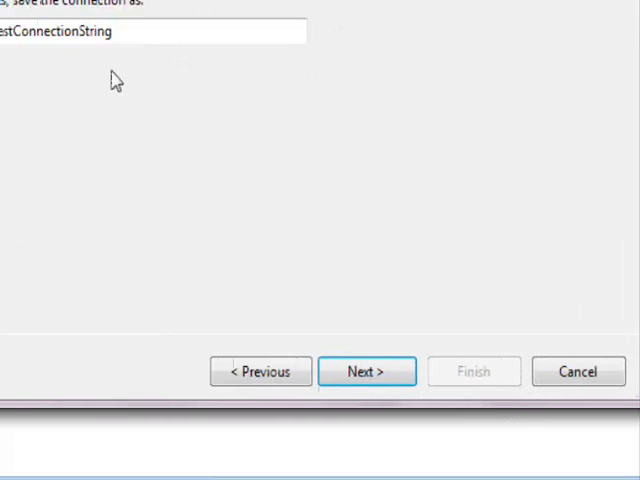
pyautogui.click(366, 372)
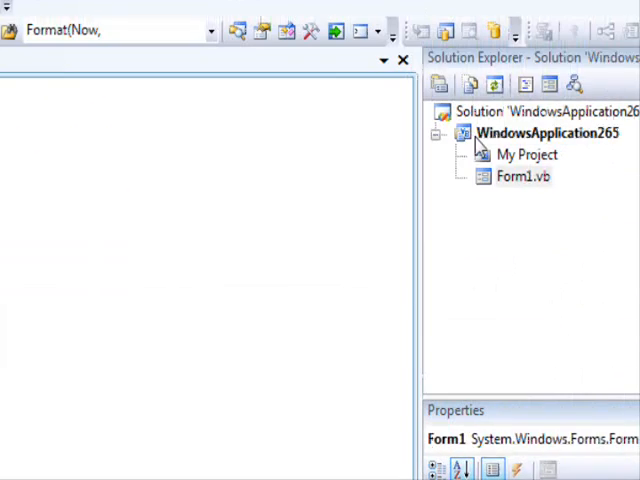
pyautogui.rightClick(538, 132)
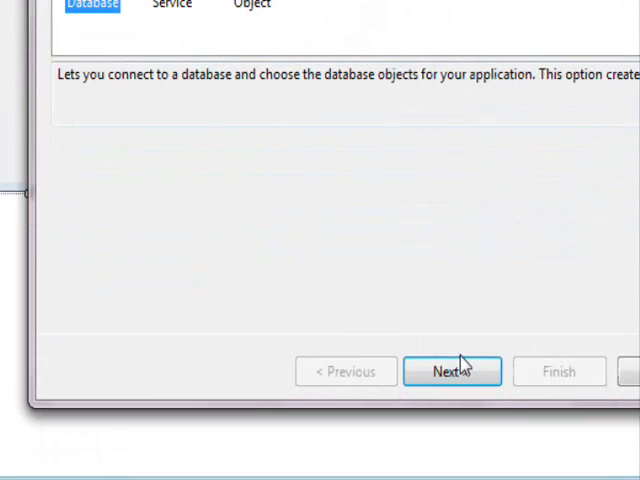
pyautogui.click(452, 372)
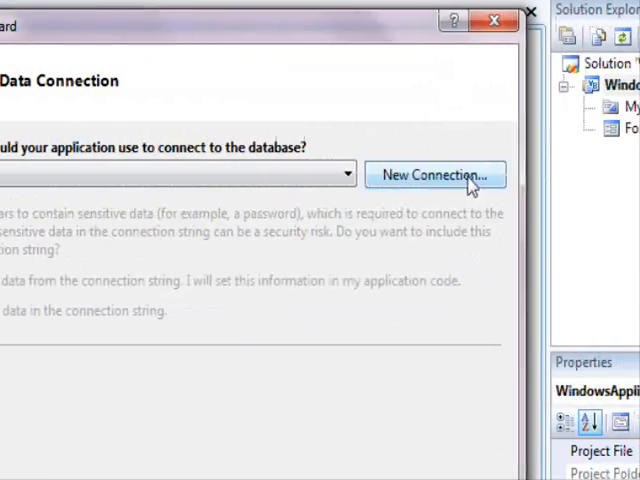
# - Connect to test.accdb, copy the database into the project and finish creating the data set
pyautogui.click(434, 174)
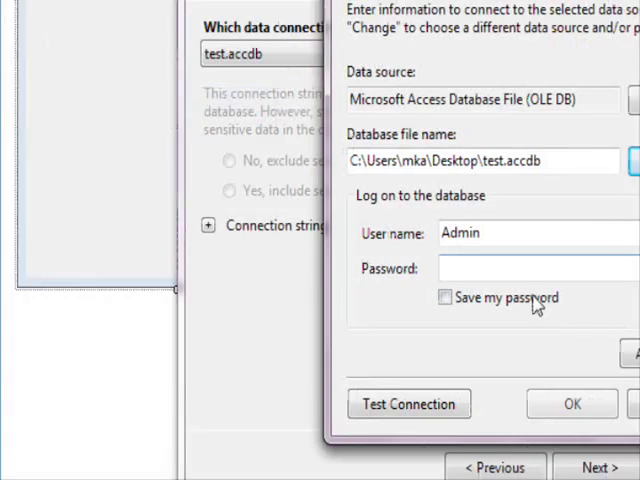
pyautogui.click(574, 404)
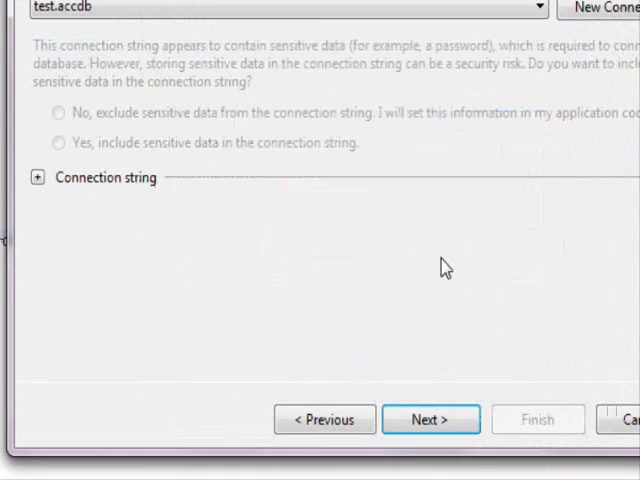
pyautogui.click(430, 420)
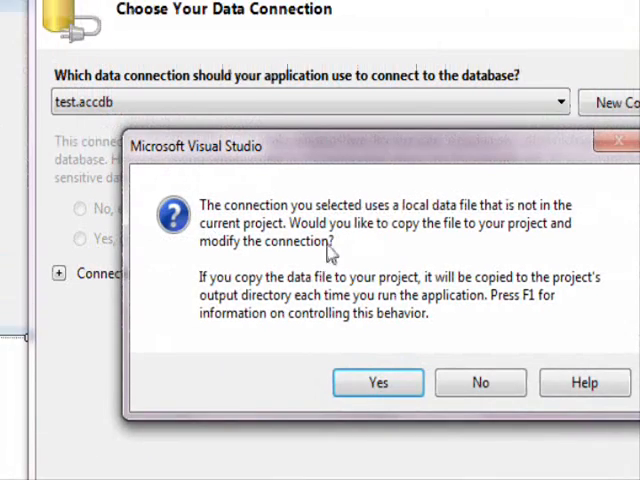
pyautogui.click(376, 382)
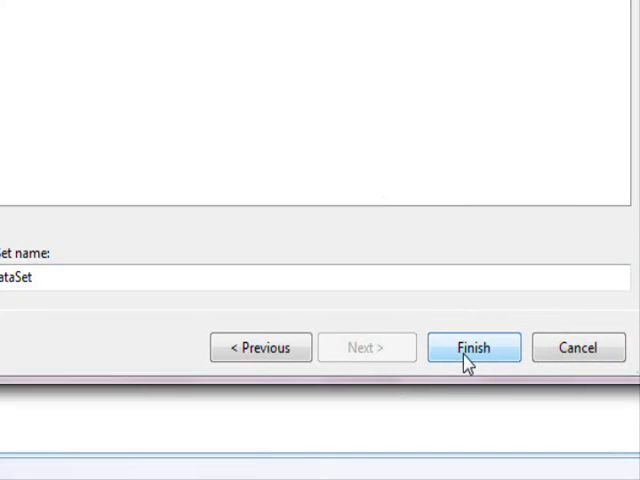
pyautogui.click(474, 348)
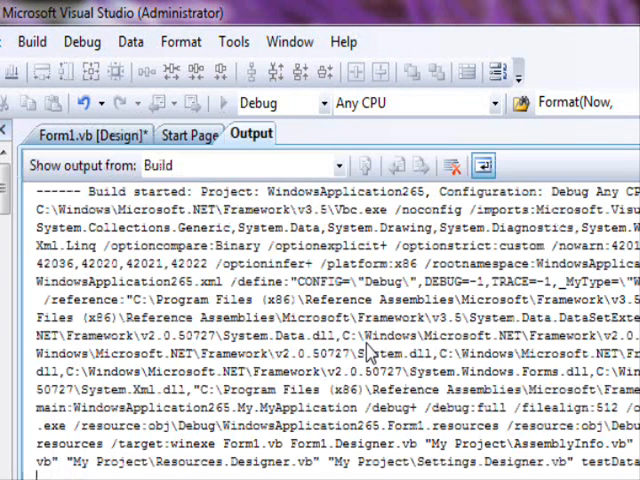
# - Enter a new People row named www, which receives temporary ID -1, discarding the extra blank row
pyautogui.click(212, 102)
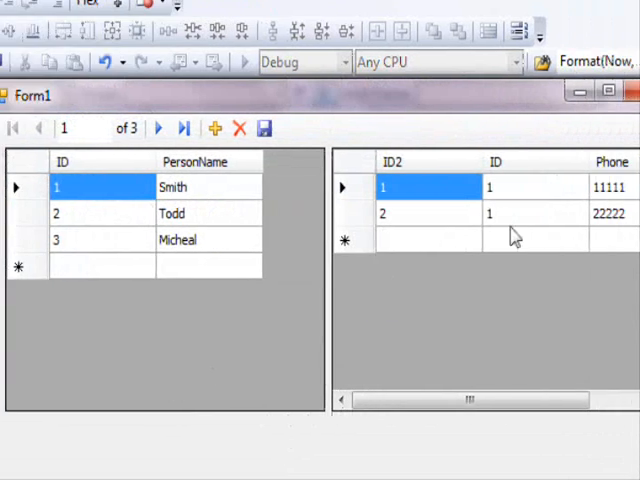
pyautogui.click(180, 212)
pyautogui.write('www')
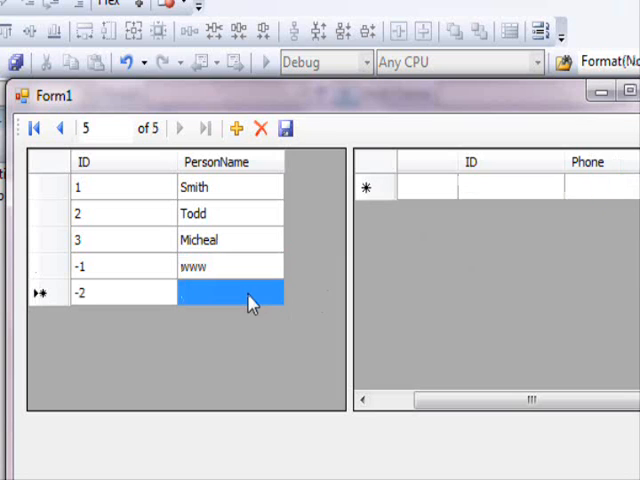
pyautogui.click(260, 128)
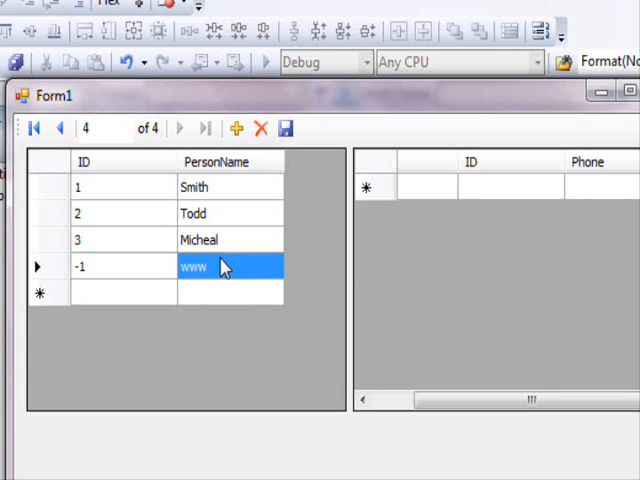
pyautogui.moveTo(290, 128)
pyautogui.write('wwww')
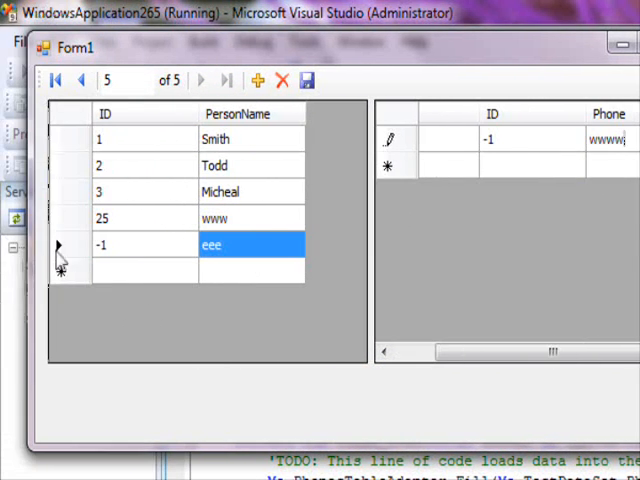
pyautogui.moveTo(112, 264)
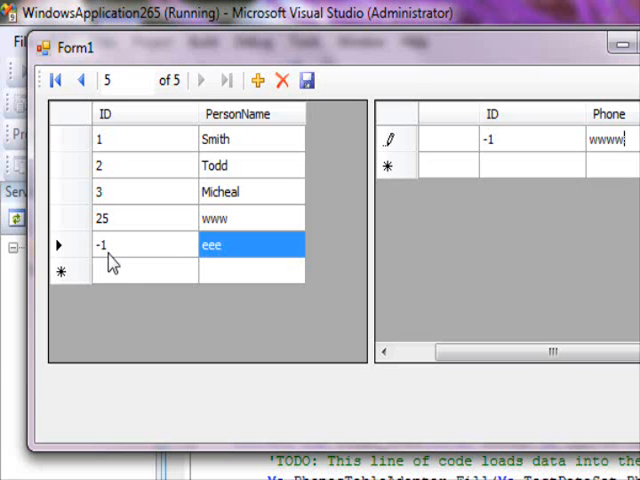
# - Enter person eee and a phone wwww for them, both with temporary ID -1
pyautogui.write('e')
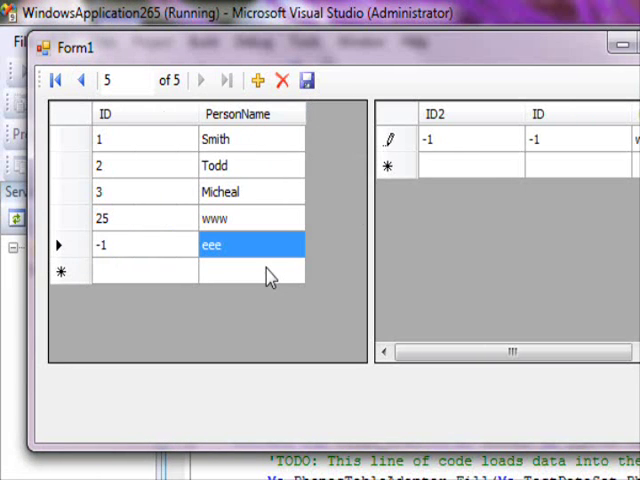
pyautogui.moveTo(136, 268)
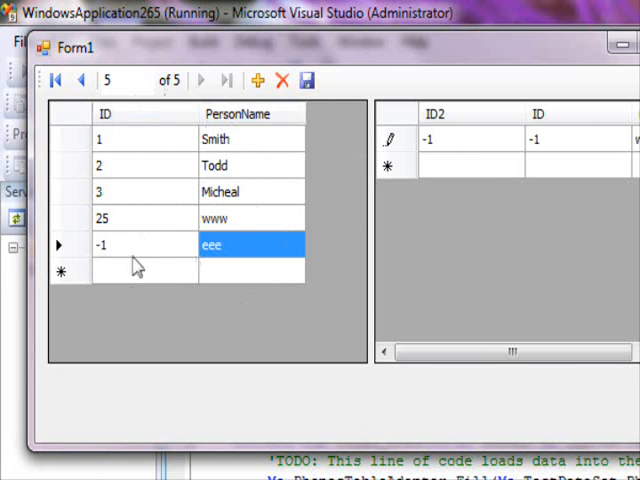
pyautogui.moveTo(258, 276)
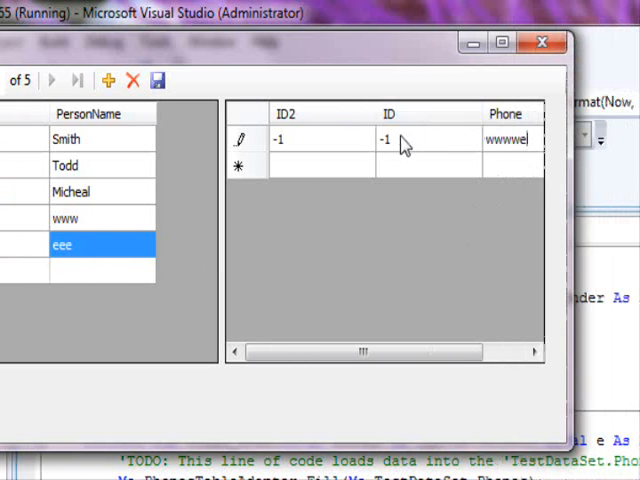
# - Close the running form and show Form1.vb's save and load handler code
pyautogui.click(410, 140)
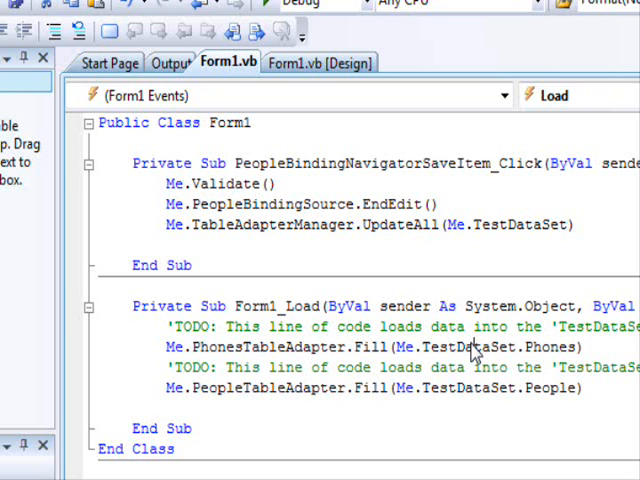
# - View the code behind PeopleTableAdapter from the testDataSet.xsd designer
pyautogui.click(472, 240)
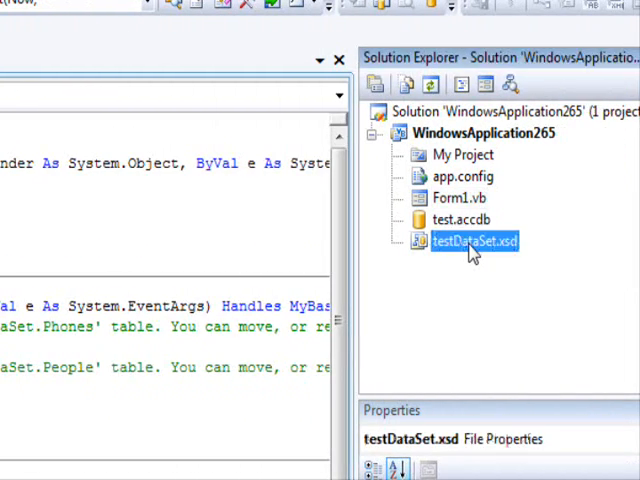
pyautogui.doubleClick(472, 240)
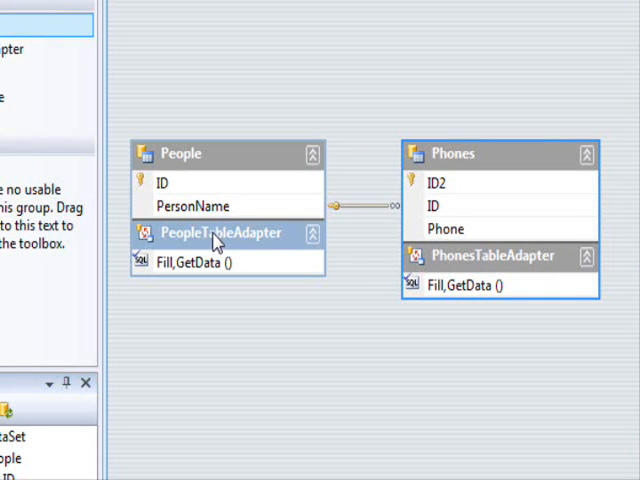
pyautogui.rightClick(216, 236)
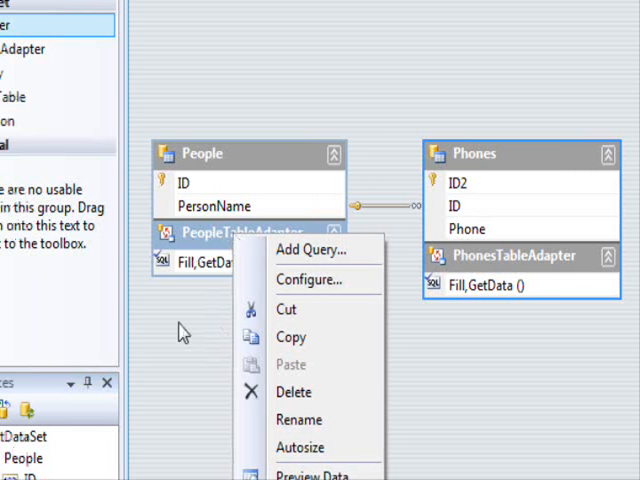
pyautogui.click(240, 232)
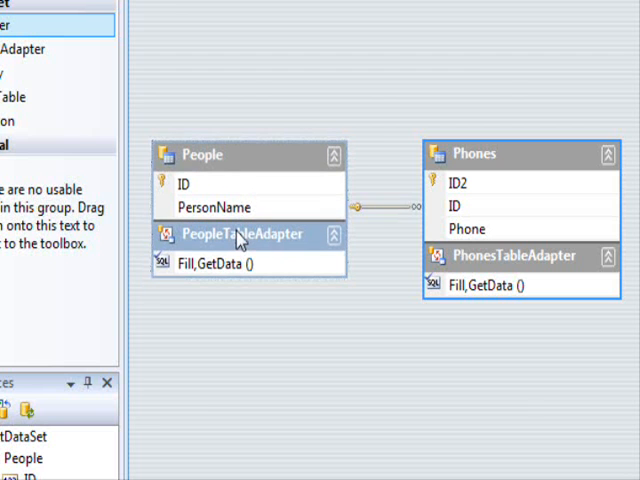
pyautogui.rightClick(240, 232)
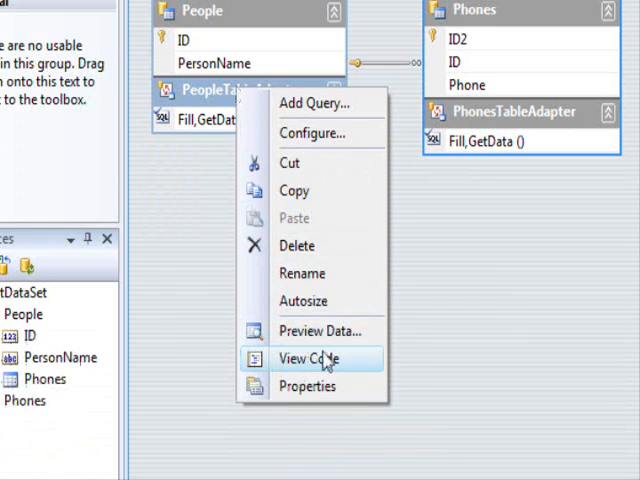
pyautogui.click(310, 358)
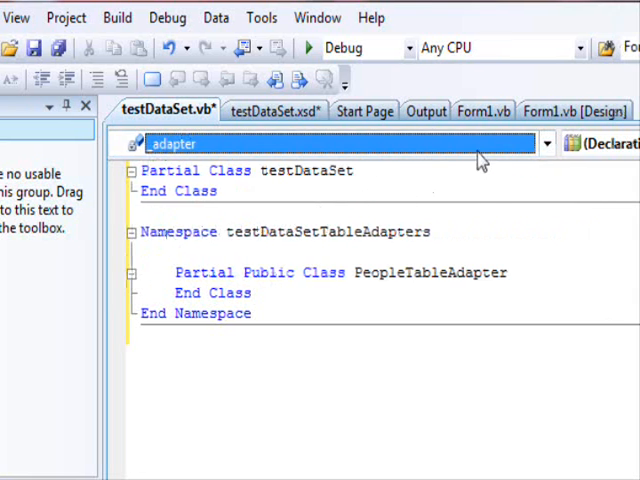
pyautogui.moveTo(410, 156)
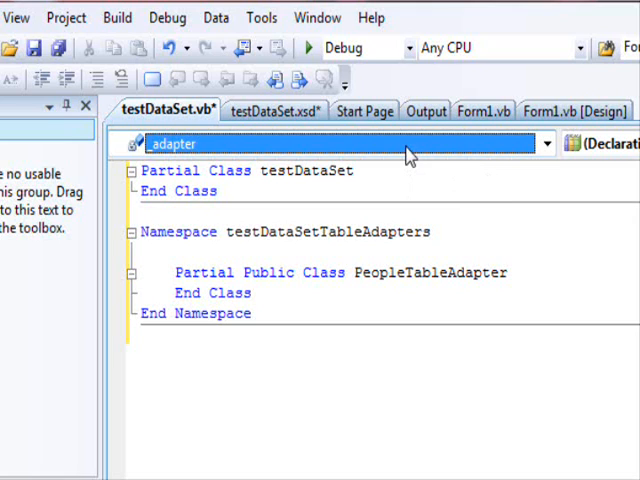
pyautogui.moveTo(412, 152)
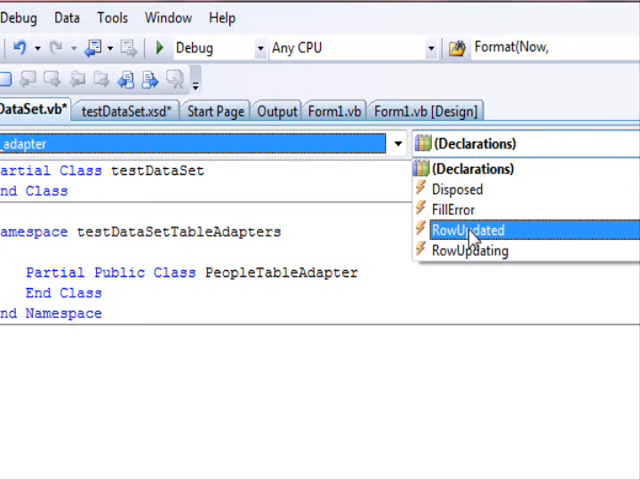
# - Generate an empty _adapter_RowUpdated handler stub in the PeopleTableAdapter partial class
pyautogui.click(464, 230)
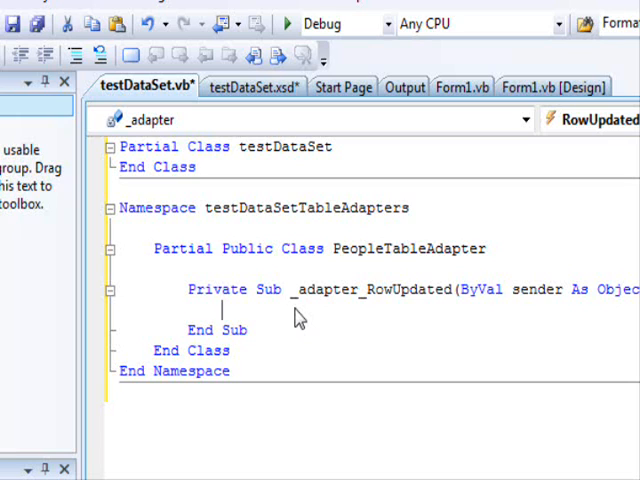
# - Read the row's old ID into Dim oldID As Long from e.Row under a 'get' comment
pyautogui.write("' get the old id of the row")
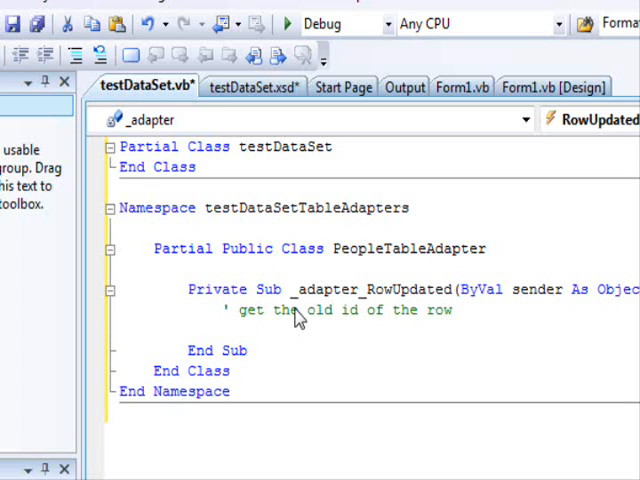
pyautogui.doubleClick(408, 248)
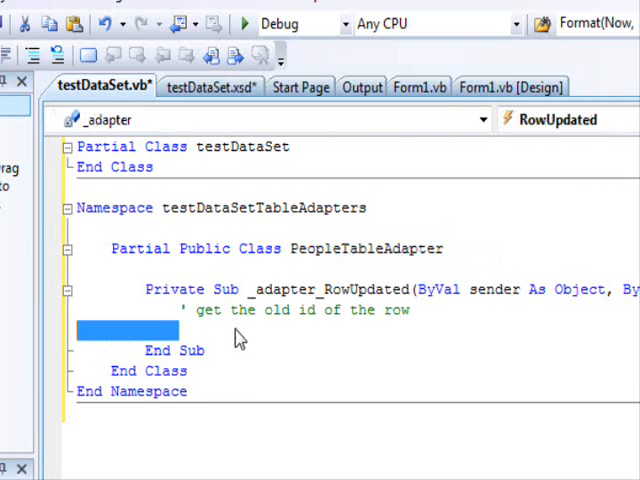
pyautogui.write('Dim o')
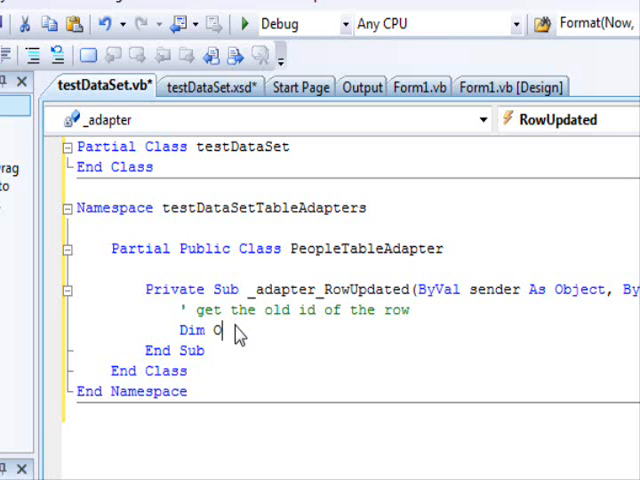
pyautogui.write('ldID As long =')
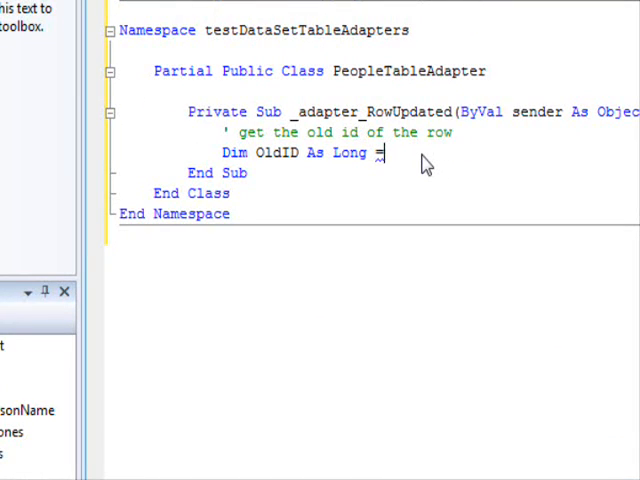
pyautogui.write('e.Row')
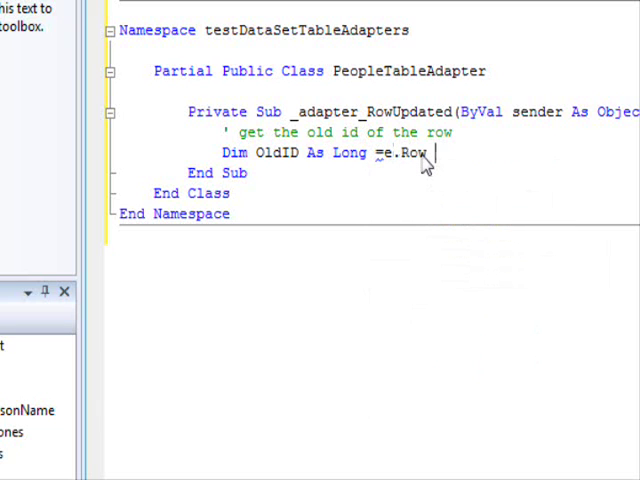
pyautogui.write('.Item("ID')
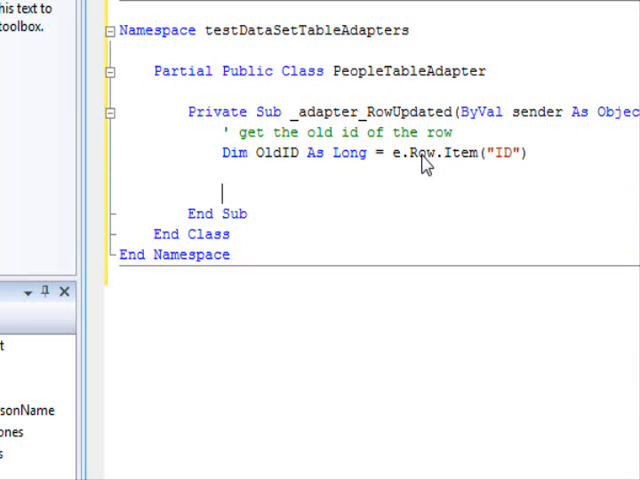
# - Comment the next step and create an OleDb command using the adapter's _connection and Transaction
pyautogui.write("' next a")
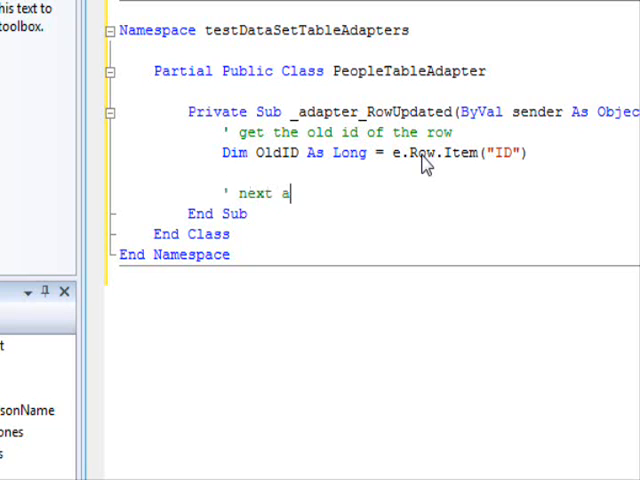
pyautogui.write('ccess the DB')
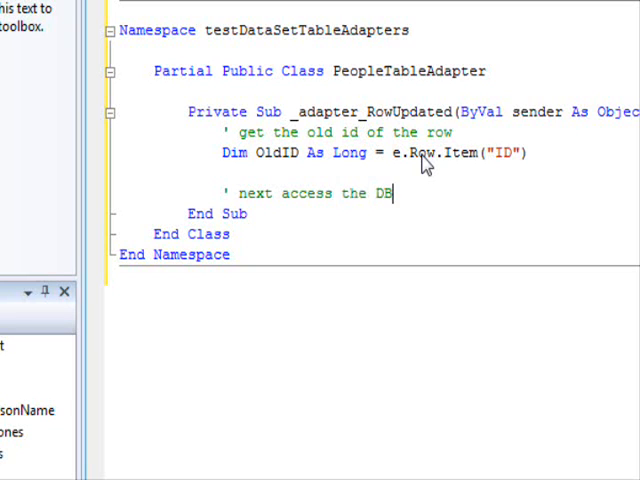
pyautogui.write(', and get the')
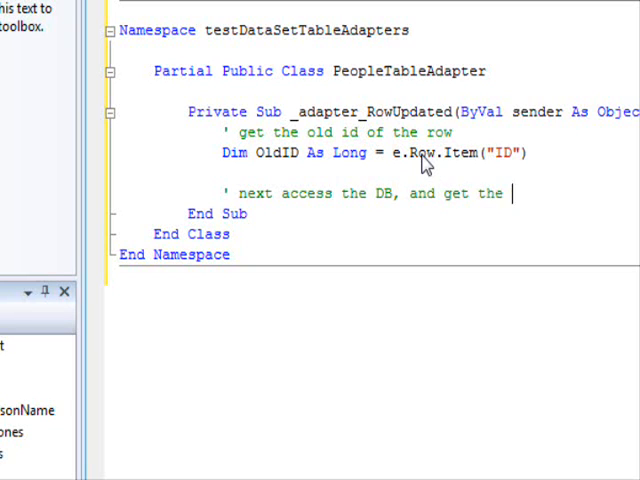
pyautogui.write('new')
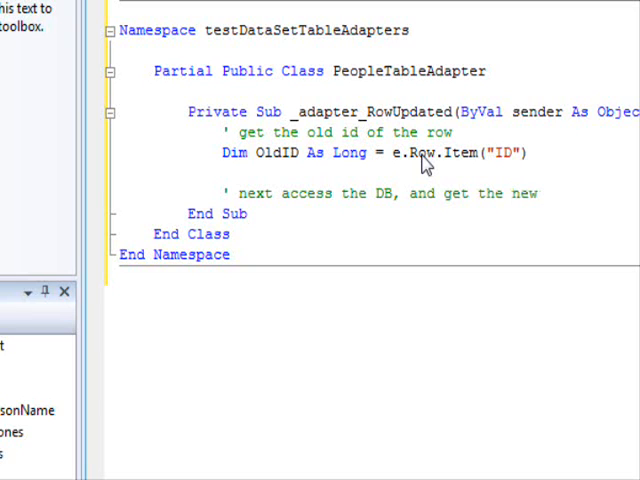
pyautogui.write('auto generated i')
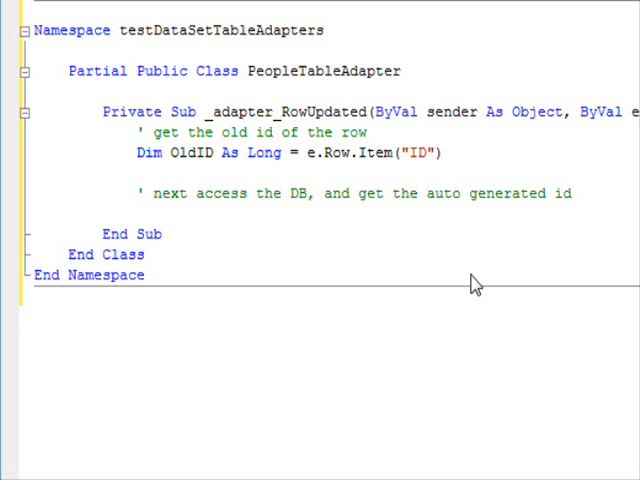
pyautogui.write('di')
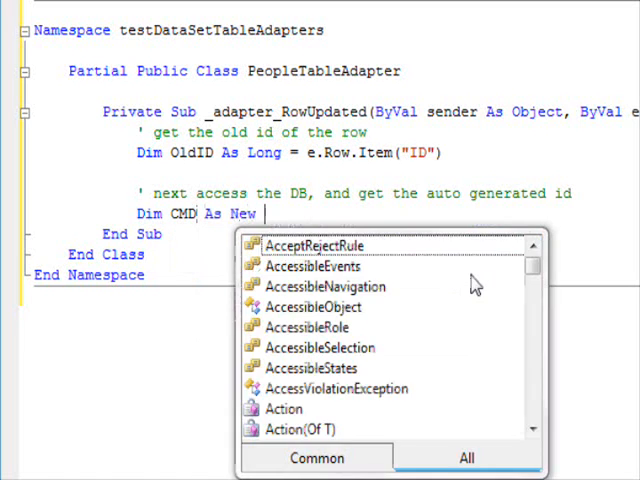
pyautogui.write('comm')
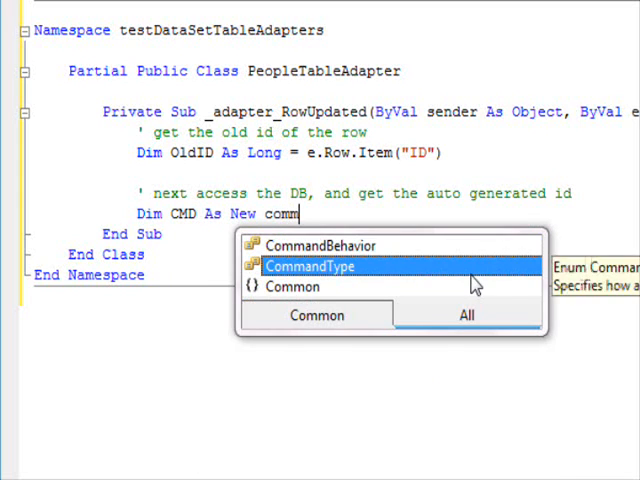
pyautogui.write('ole')
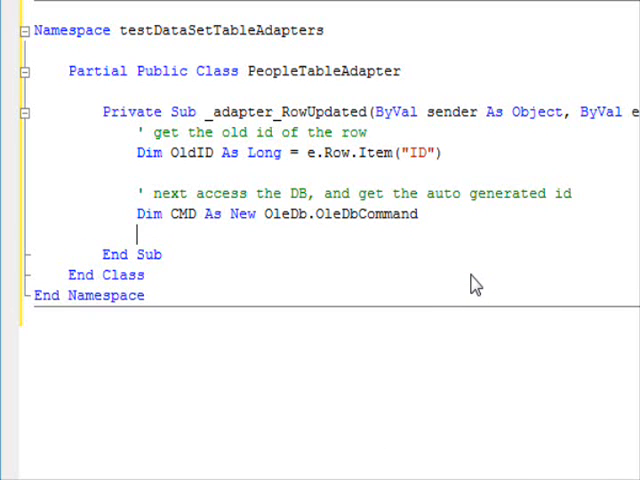
pyautogui.write('CMD.')
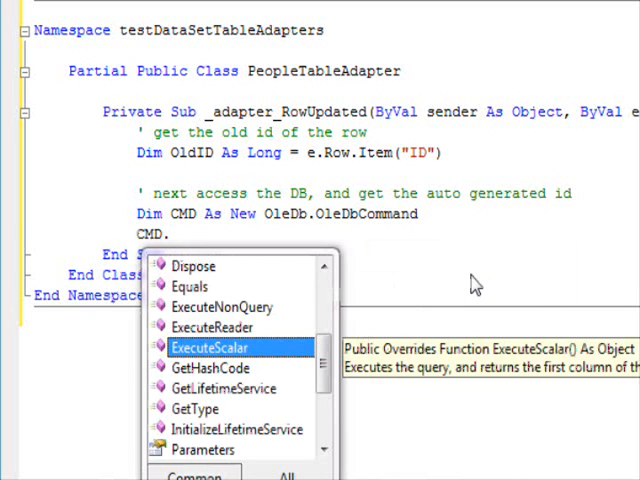
pyautogui.write('conn')
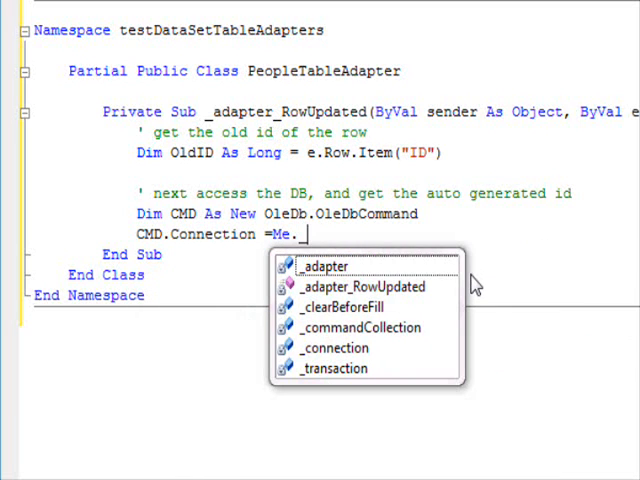
pyautogui.doubleClick(336, 348)
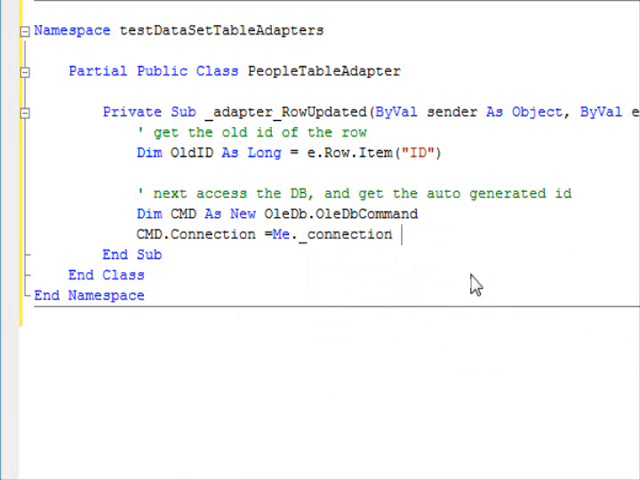
pyautogui.write('cmd')
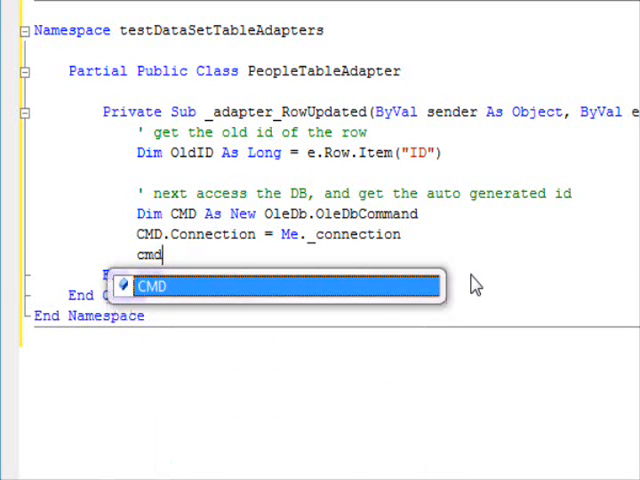
pyautogui.write('CMD.Transaction =me')
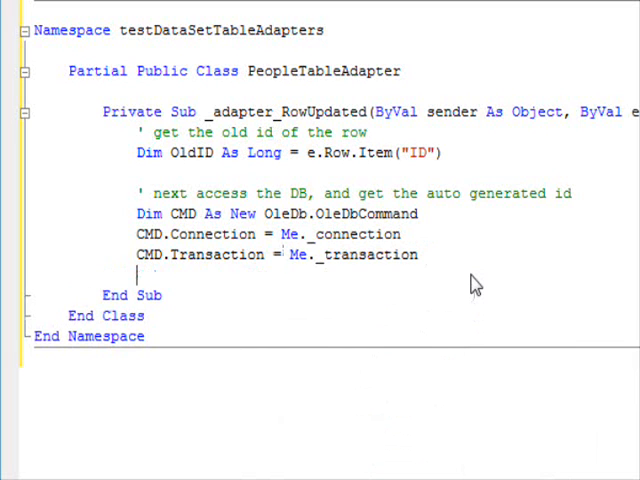
pyautogui.write('CMD.')
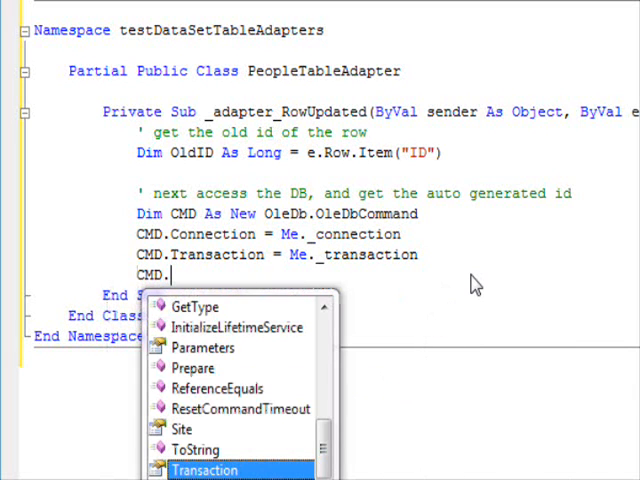
pyautogui.write('c')
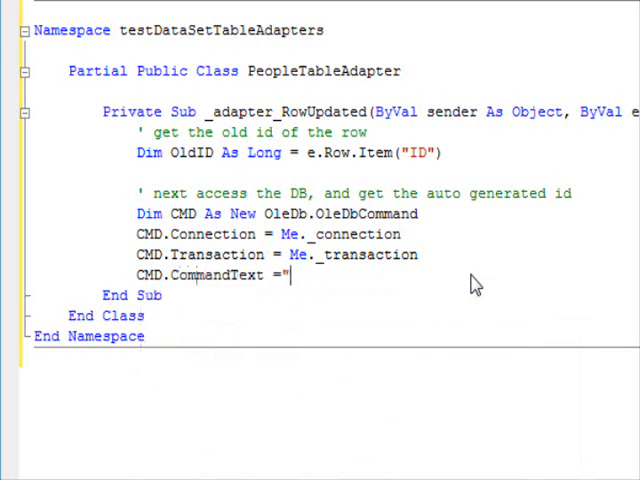
pyautogui.write('select @@')
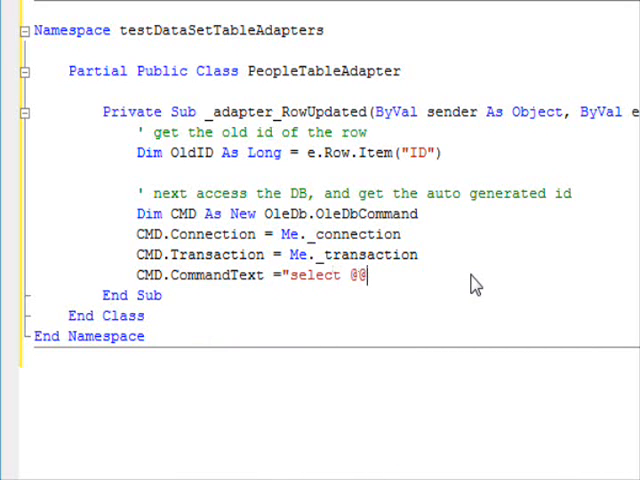
pyautogui.write('identit')
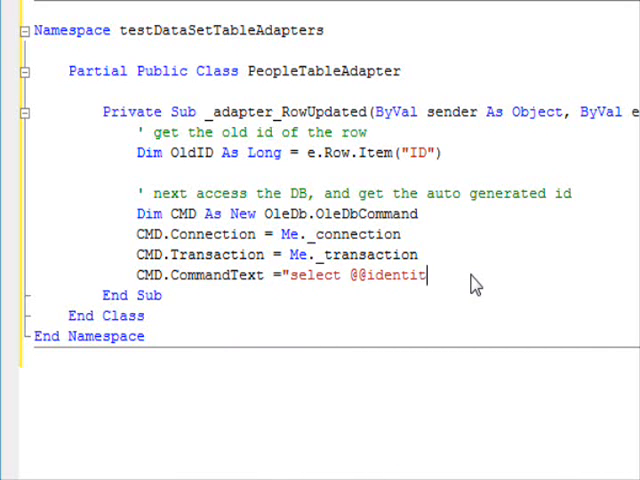
pyautogui.write('y"')
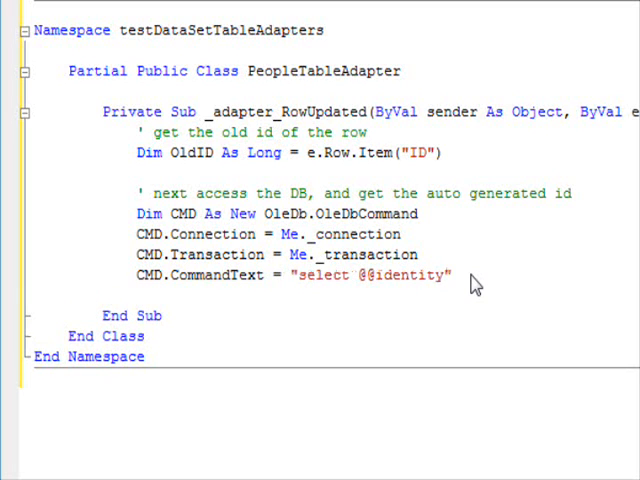
pyautogui.write('Dim Ne')
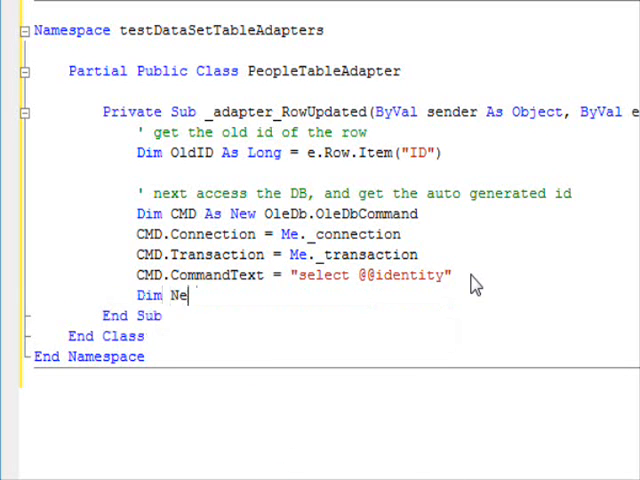
pyautogui.write('DBIt')
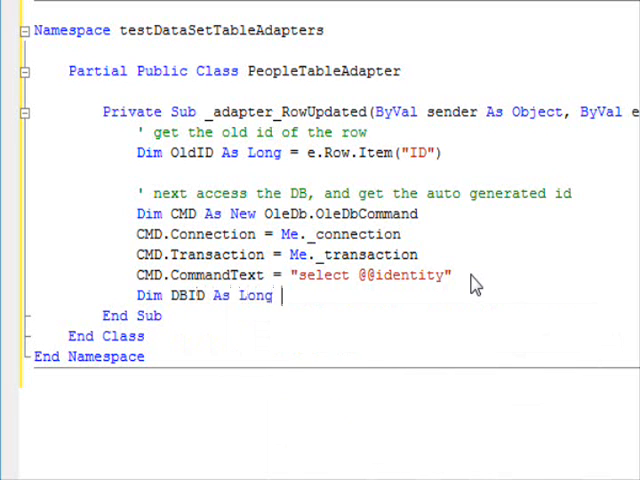
pyautogui.write('=CMD.ExecuteScalar')
pyautogui.write("' update the")
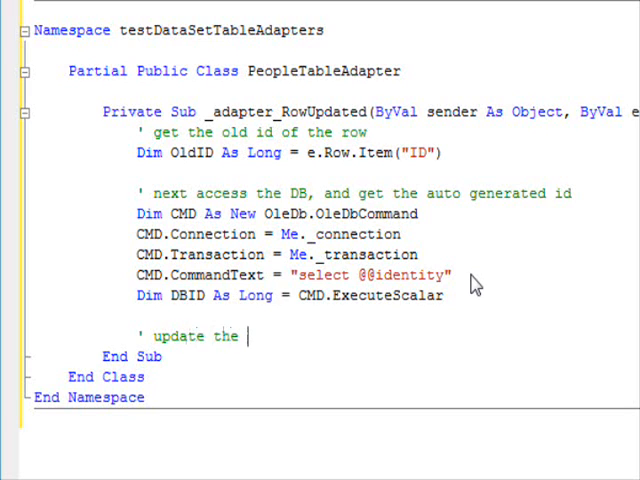
# - Write e.Row.Item("ID")= under the update-the-row comment and run the application
pyautogui.write('row')
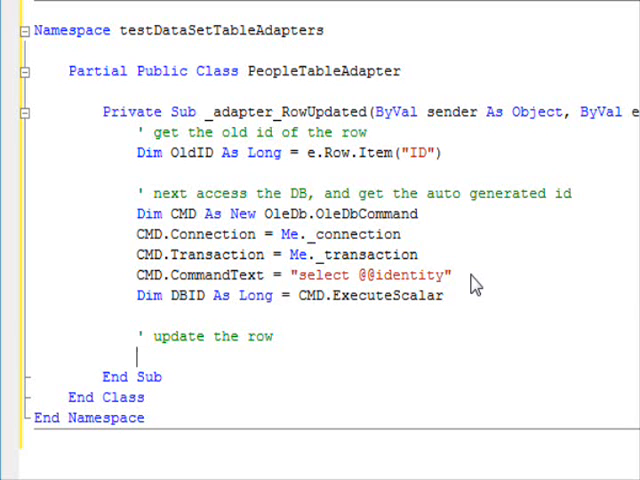
pyautogui.write('e.ro')
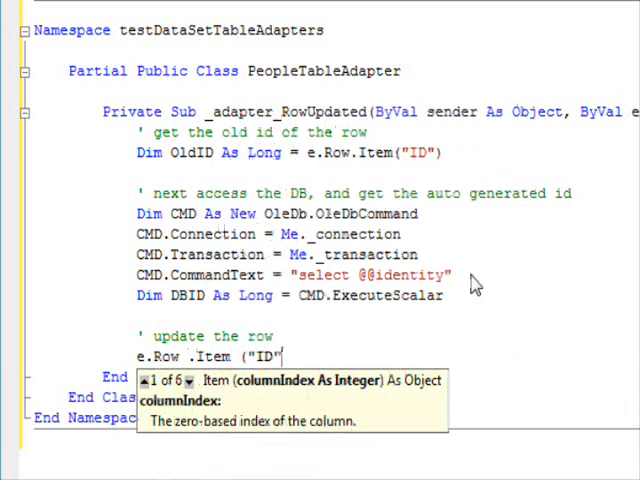
pyautogui.write('=')
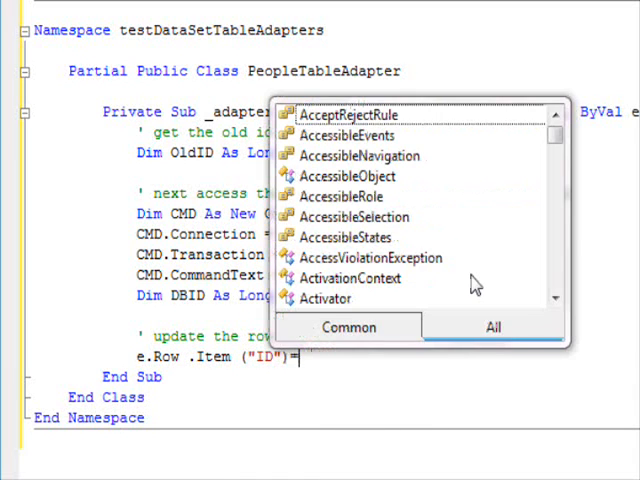
pyautogui.press('Escape')
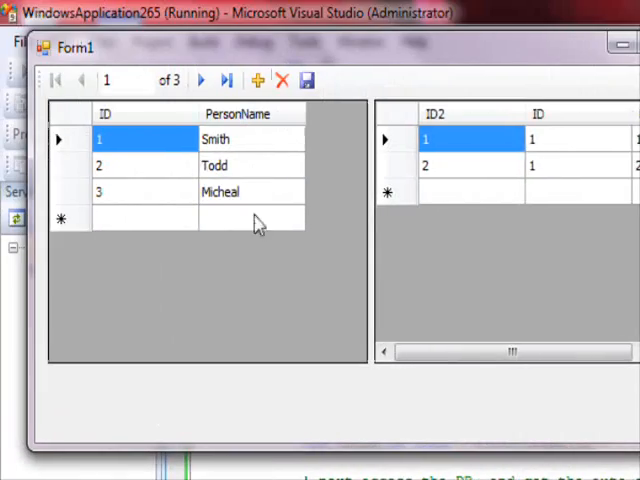
# - Add person abc and a phone row, saving so new people get database IDs 25-28
pyautogui.click(260, 80)
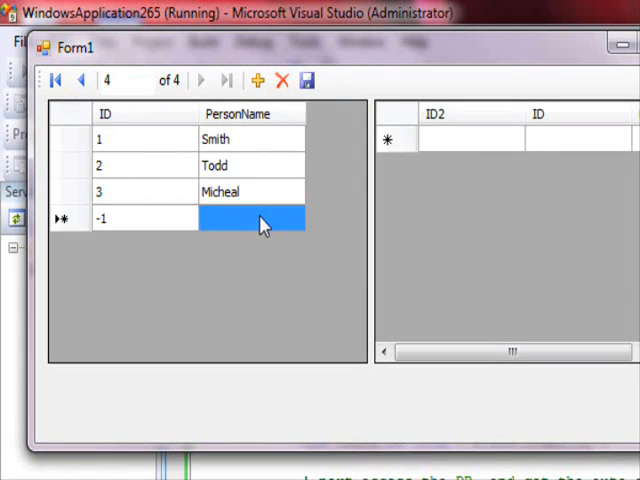
pyautogui.write('abc')
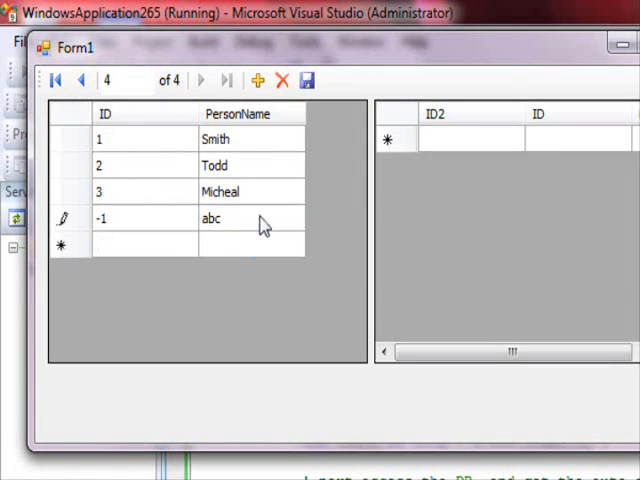
pyautogui.click(308, 80)
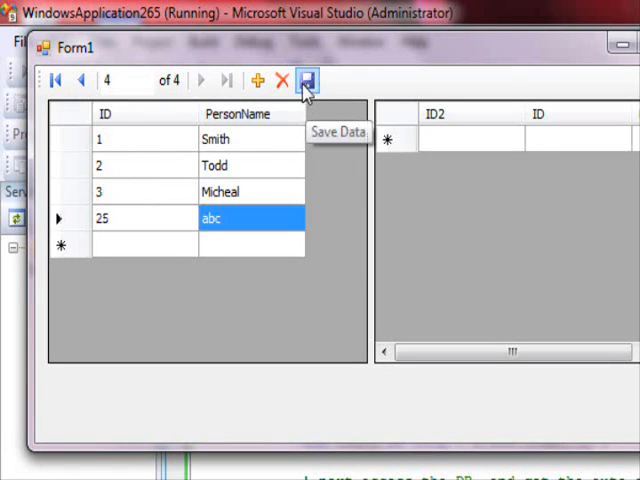
pyautogui.click(308, 80)
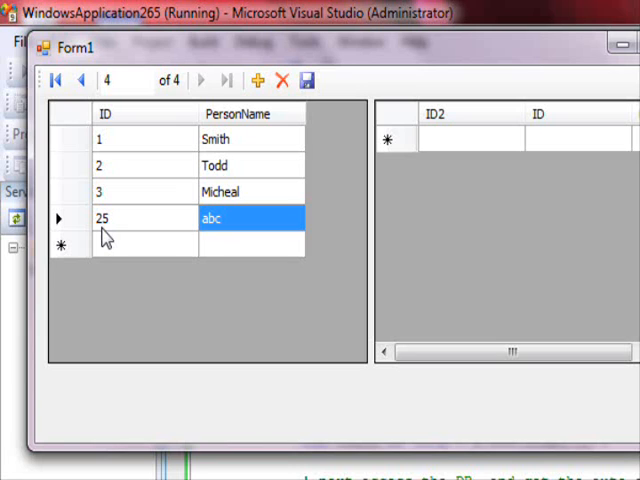
pyautogui.moveTo(224, 246)
pyautogui.write('eee')
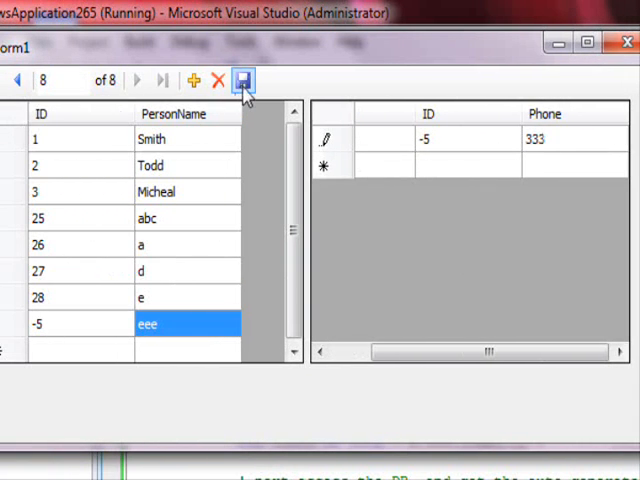
pyautogui.click(240, 78)
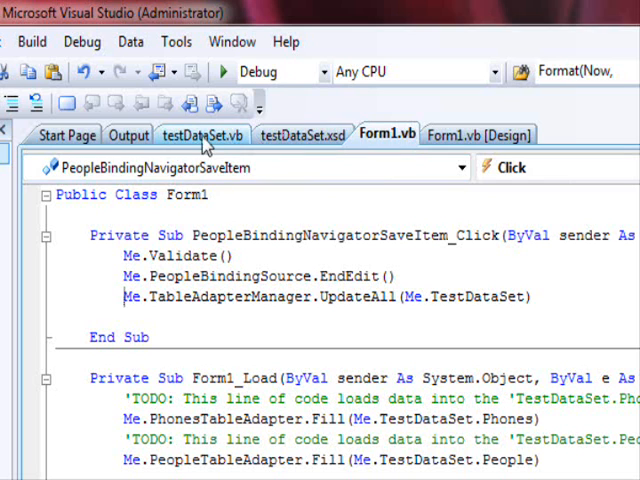
# - Back in testDataSet.vb, add a comment and start Dim MasterTable As testDataSet.PeopleDataTable
pyautogui.click(204, 136)
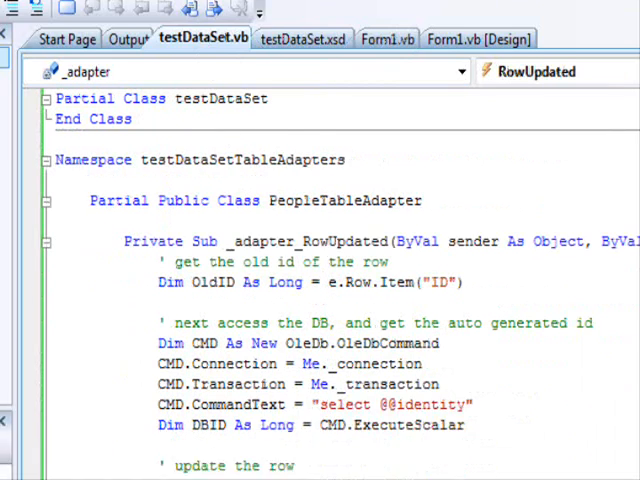
pyautogui.scroll(-3)
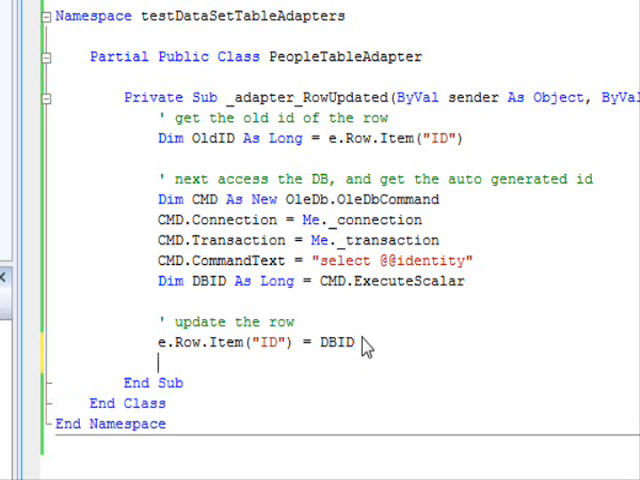
pyautogui.scroll(-3)
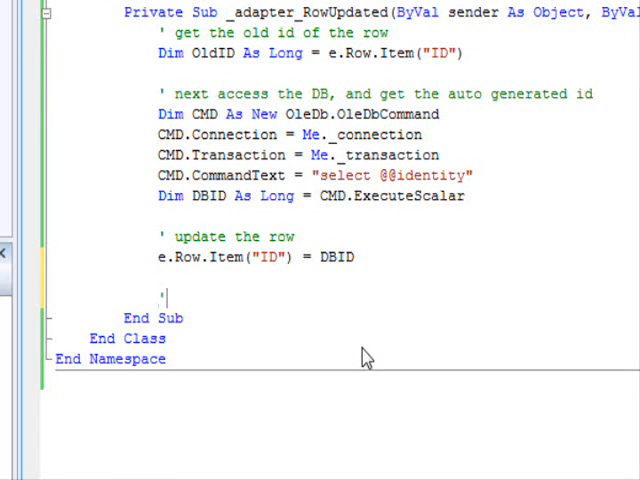
pyautogui.write("' get the child table")
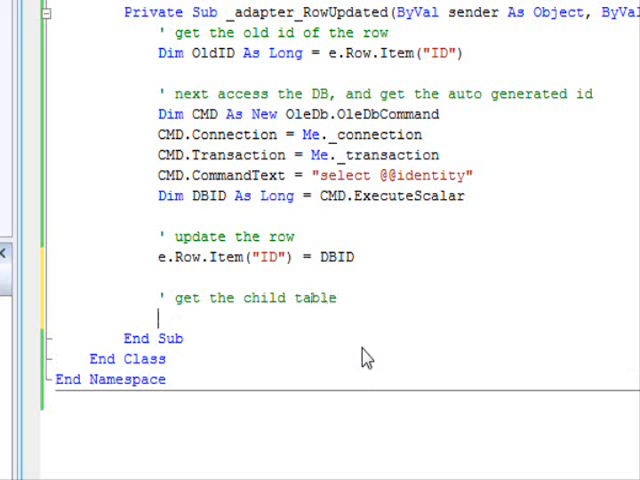
pyautogui.write('Dim')
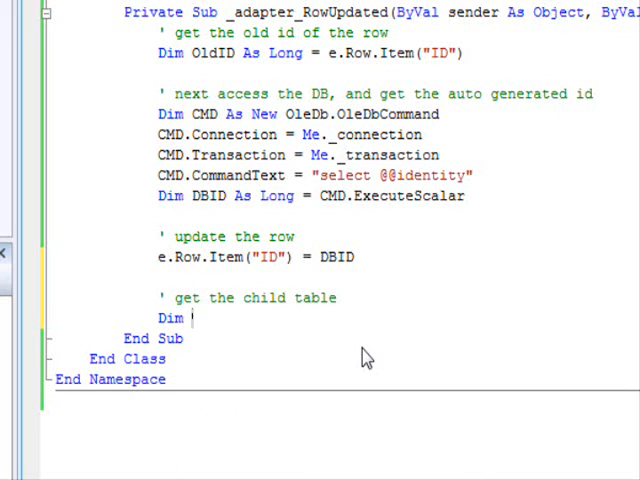
pyautogui.write('Master')
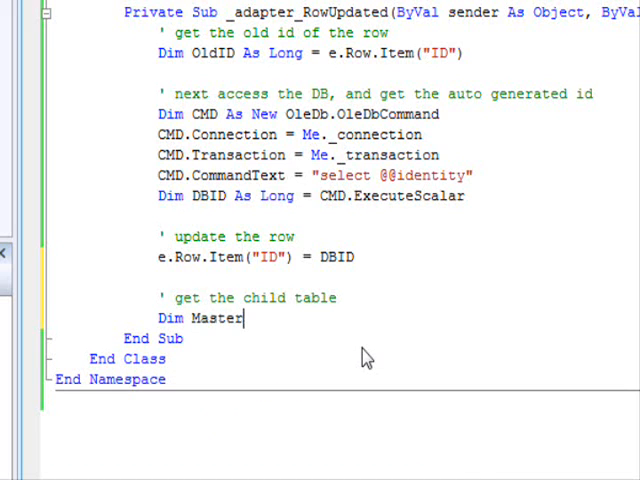
pyautogui.write('Table As testDataSet')
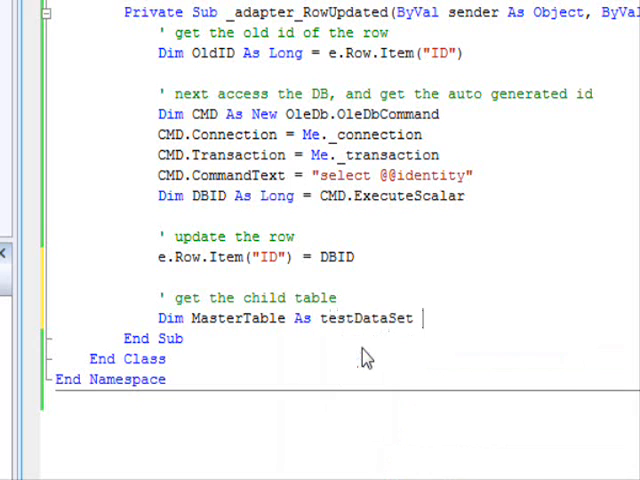
pyautogui.write('.PeopleDataTable')
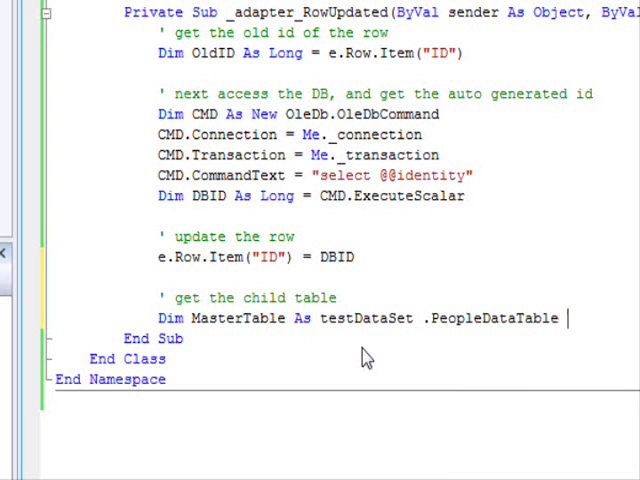
pyautogui.scroll(-3)
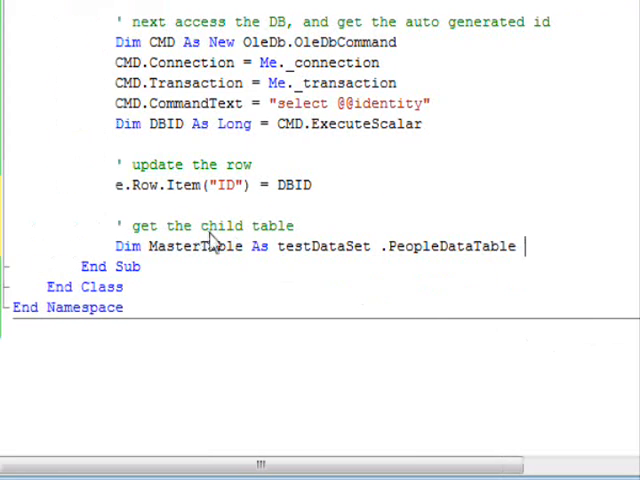
# - Correct the comment to 'get the master table' and assign MasterTable from e.Row.Table
pyautogui.doubleClick(222, 224)
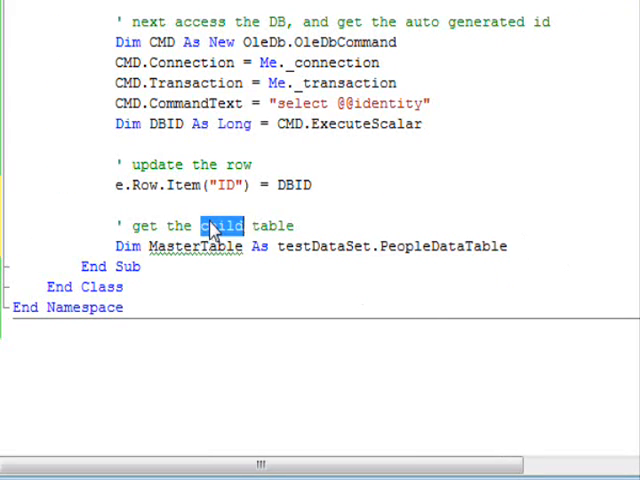
pyautogui.write('master')
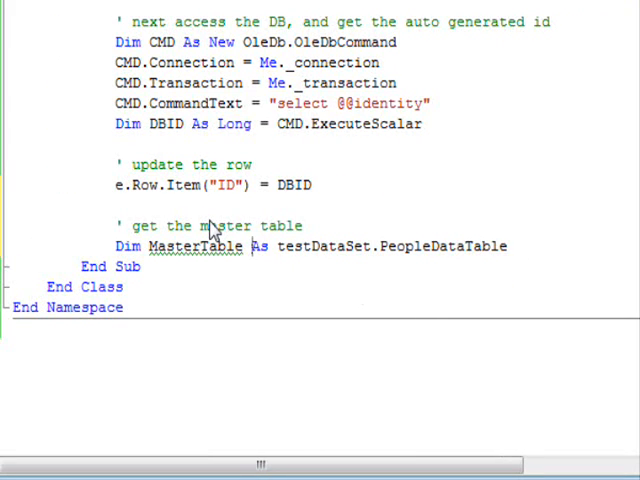
pyautogui.write('=e.')
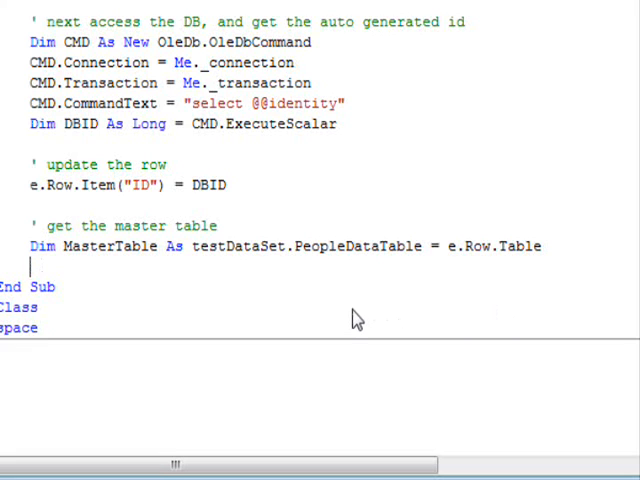
# - Add the 'get the child table' comment and declare ChildTable As testDataSet.PhonesDataTable
pyautogui.write("' get the c")
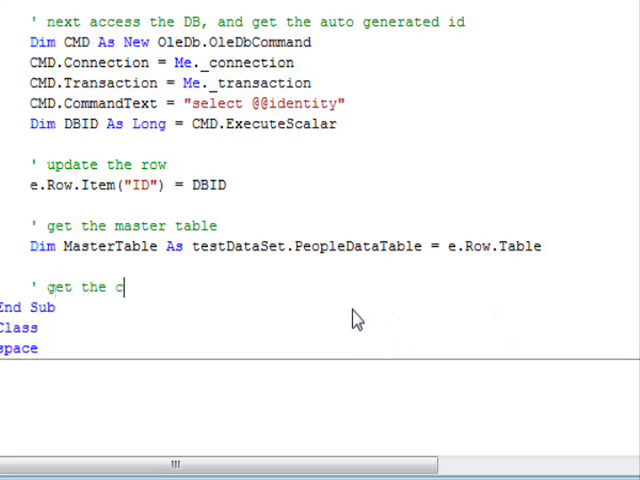
pyautogui.write('hi')
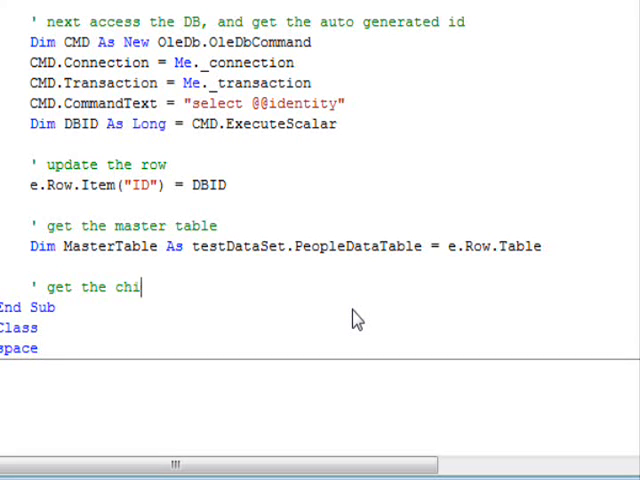
pyautogui.write('ld table')
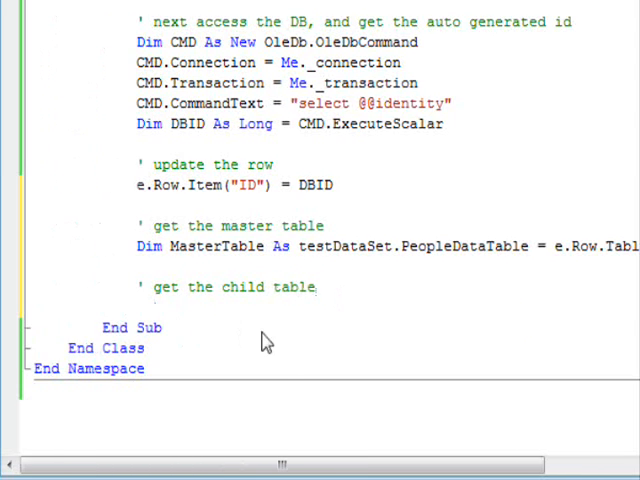
pyautogui.write('Dim')
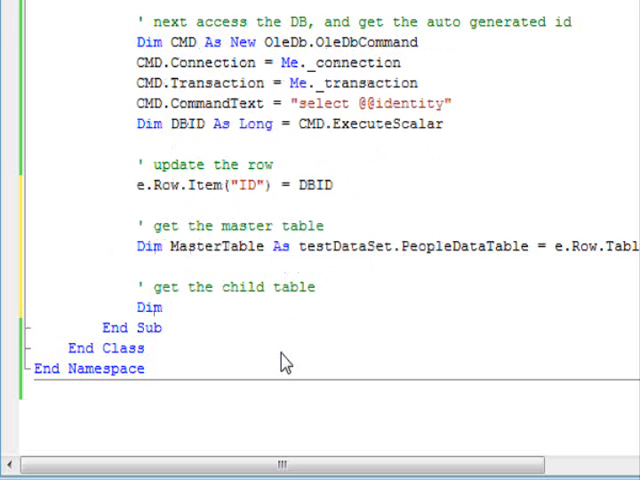
pyautogui.write('ChildTable As testDataSet .')
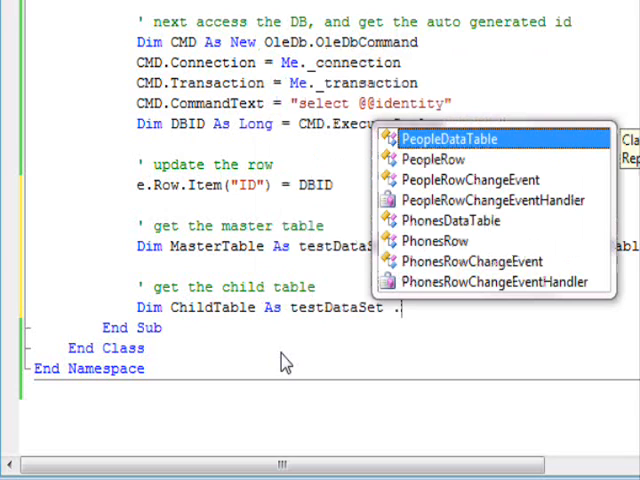
pyautogui.write('ph')
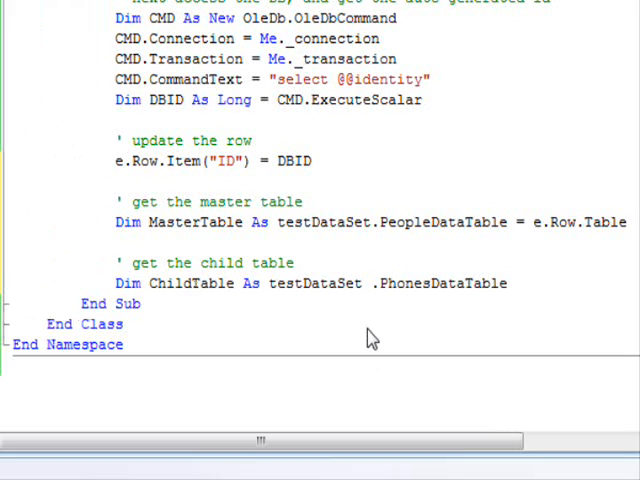
# - Assign ChildTable from MasterTable.ChildRelations("") and switch to the dataset diagram to check the relation name
pyautogui.write('=MasterTable')
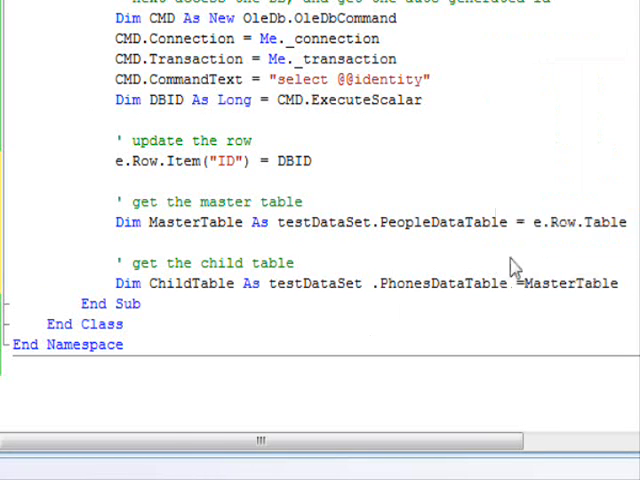
pyautogui.write('.')
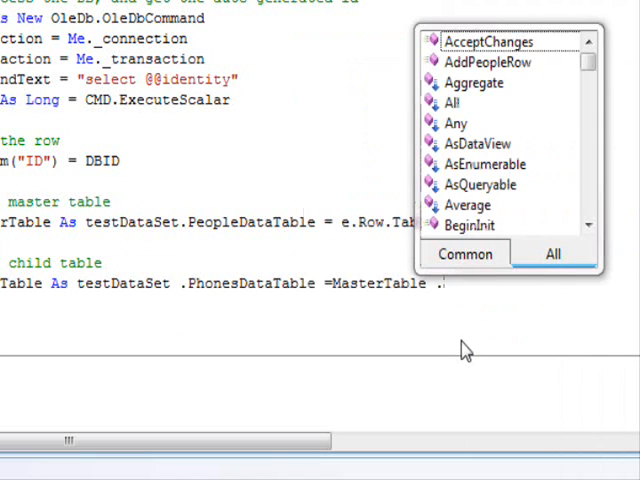
pyautogui.write('rel')
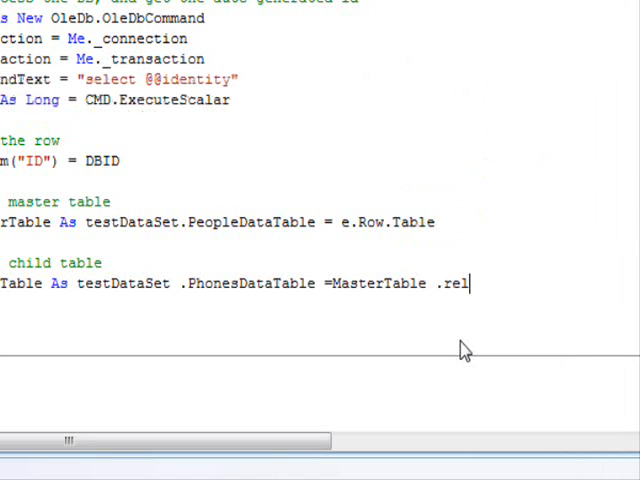
pyautogui.write('.ch')
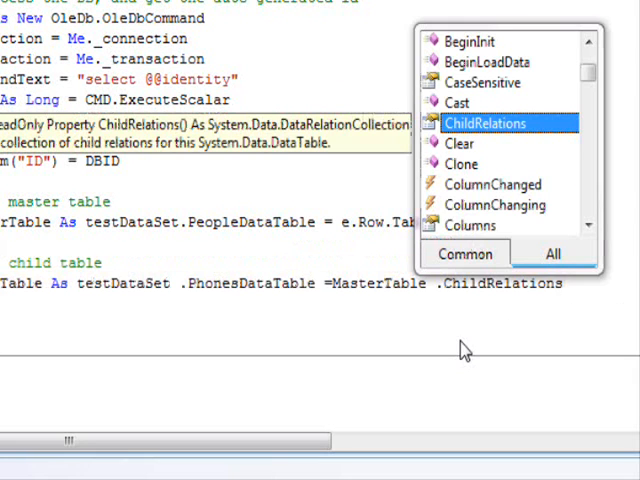
pyautogui.moveTo(250, 216)
pyautogui.write('(')
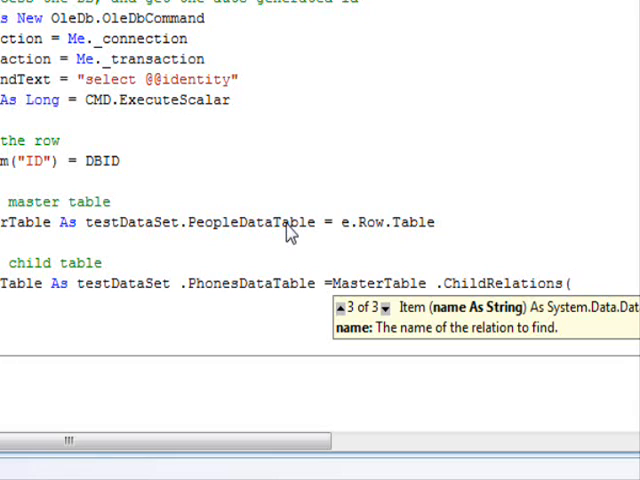
pyautogui.write('"")')
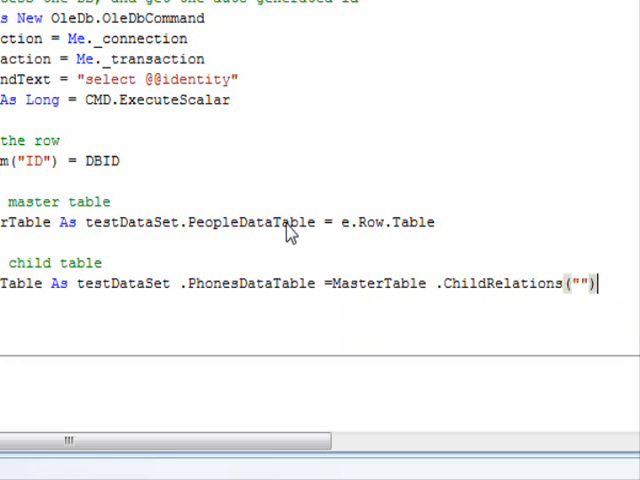
pyautogui.click(264, 104)
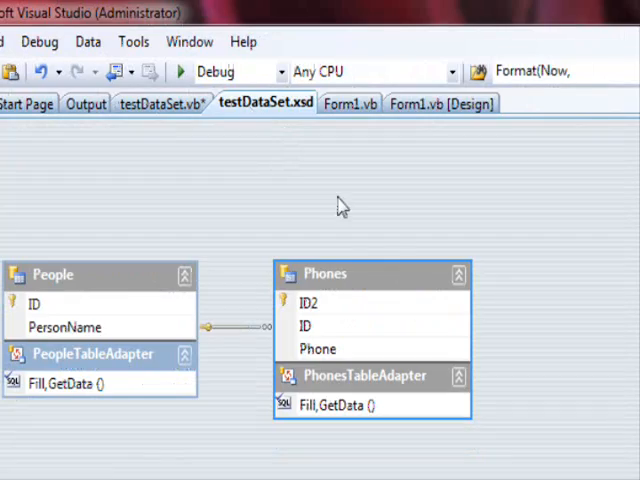
pyautogui.doubleClick(240, 326)
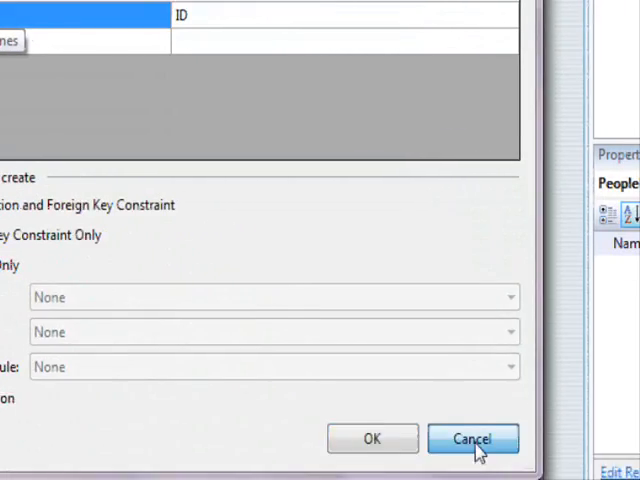
pyautogui.click(474, 440)
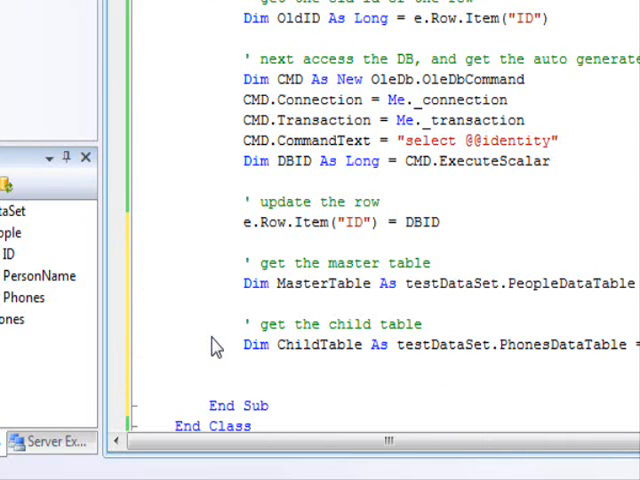
# - Add the 'update the child rows' comment and a For Each R As testDataSet.PhonesRow In ChildTable.Rows loop
pyautogui.write("' u")
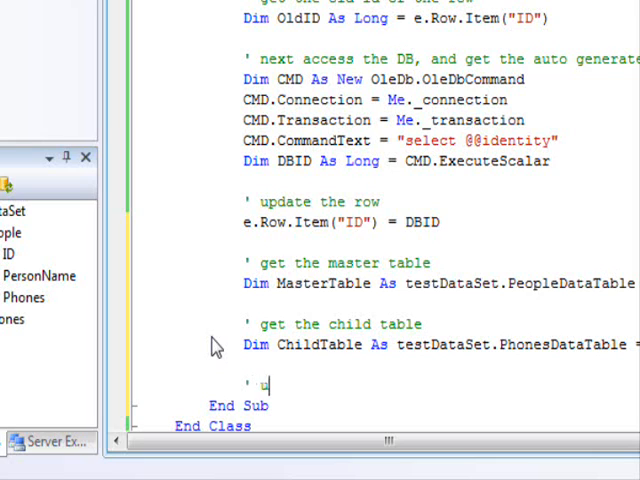
pyautogui.write('pdate the chol')
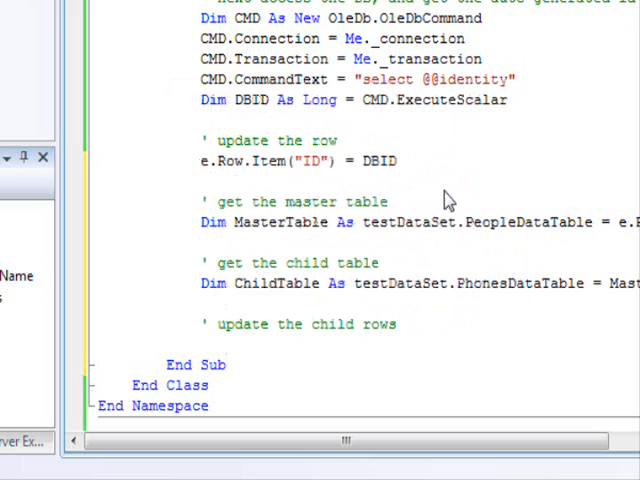
pyautogui.write('For Each R As')
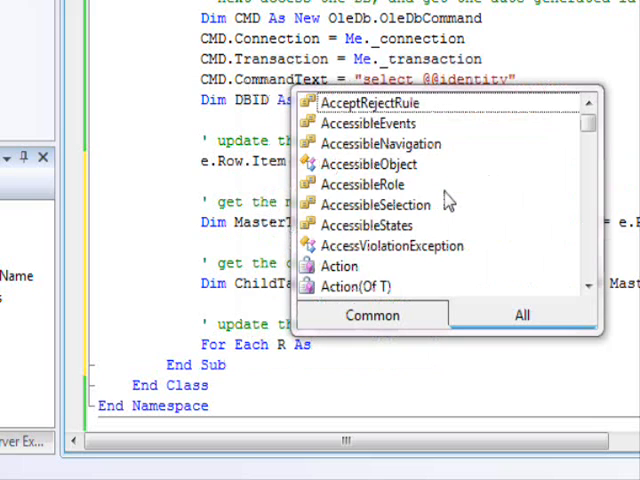
pyautogui.write('tes')
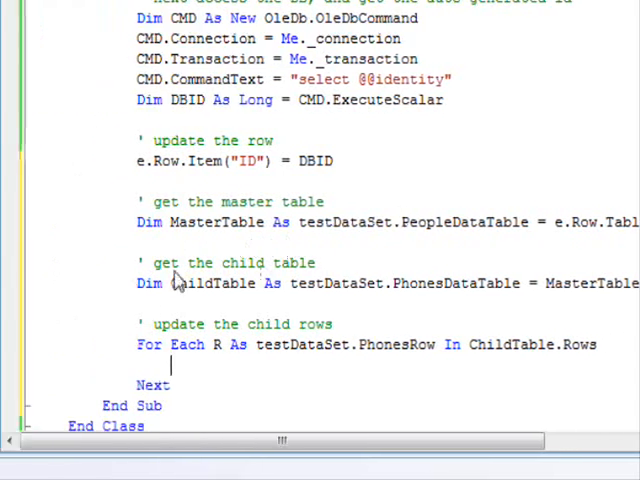
pyautogui.moveTo(330, 284)
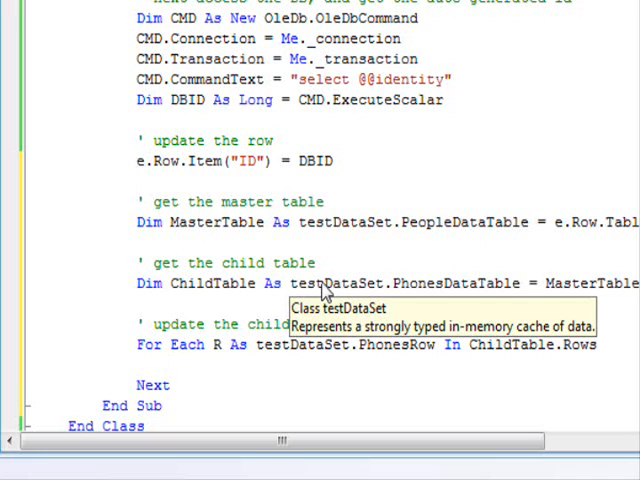
pyautogui.moveTo(344, 240)
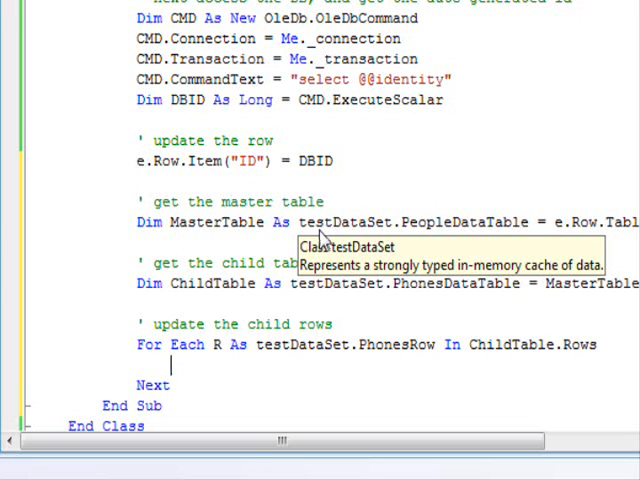
# - Inside the loop, write If R.ID = OldID Then with its End If
pyautogui.write('If r')
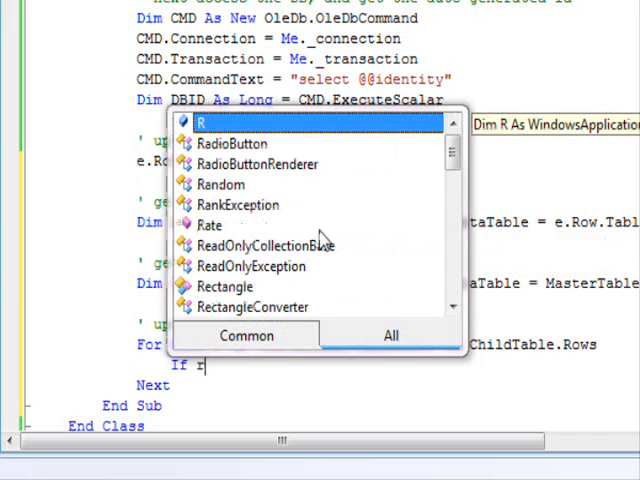
pyautogui.write('.id')
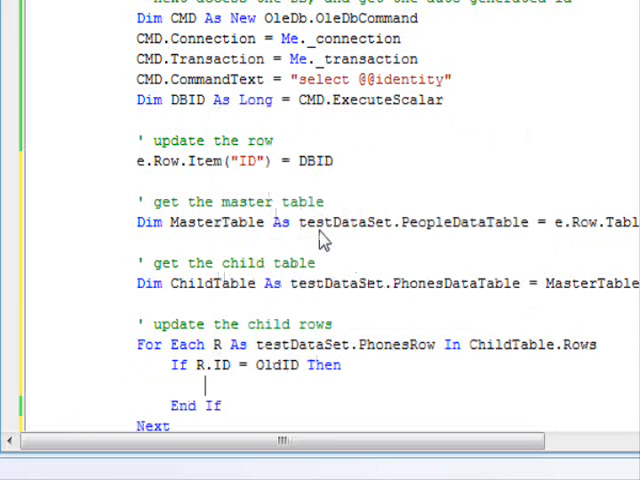
pyautogui.write('.')
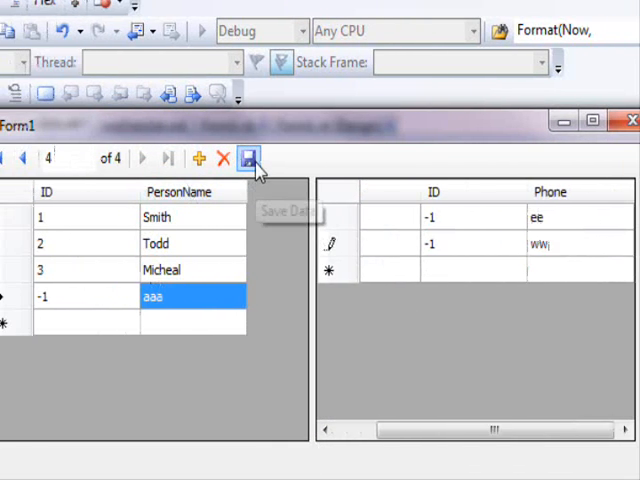
# - In the running form, save a new person with phones, add another person and save again
pyautogui.click(248, 158)
pyautogui.write('www')
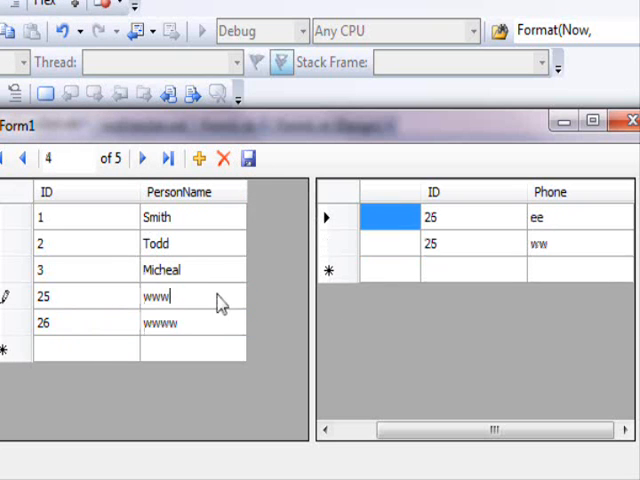
pyautogui.click(250, 158)
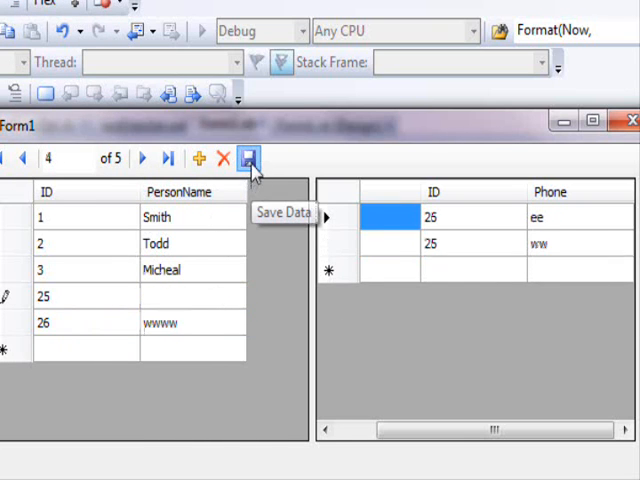
pyautogui.click(252, 158)
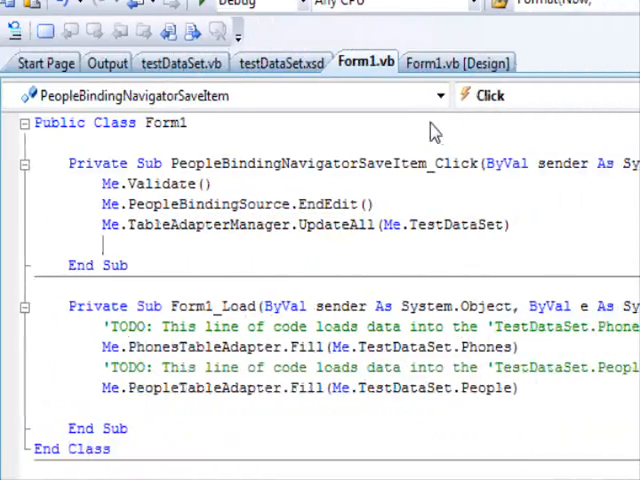
# - From testDataSet.xsd, view the PeopleTableAdapter code and scroll to the RowUpdated handler
pyautogui.click(280, 104)
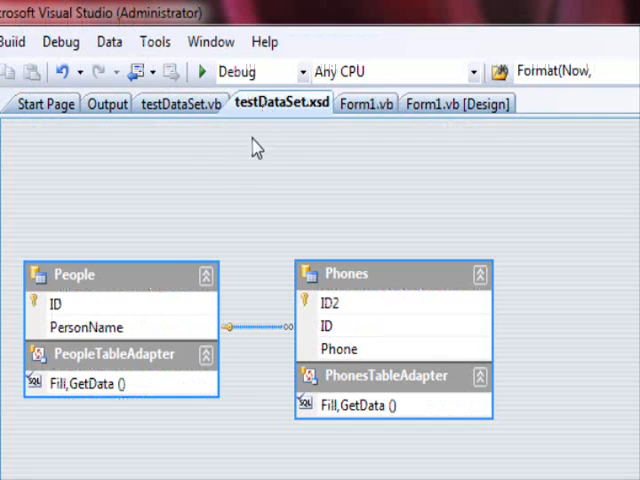
pyautogui.moveTo(204, 356)
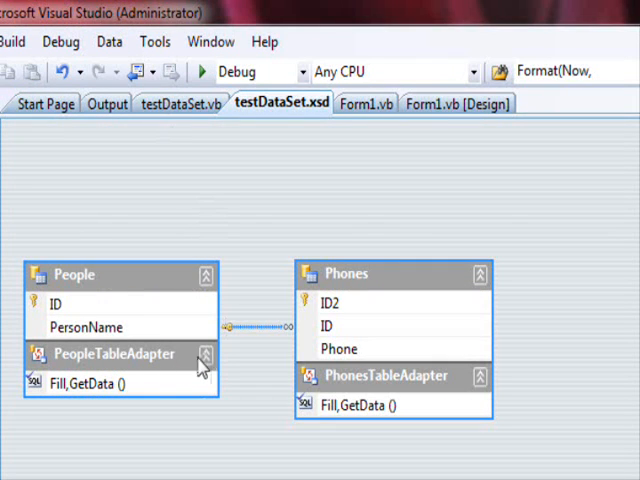
pyautogui.rightClick(112, 354)
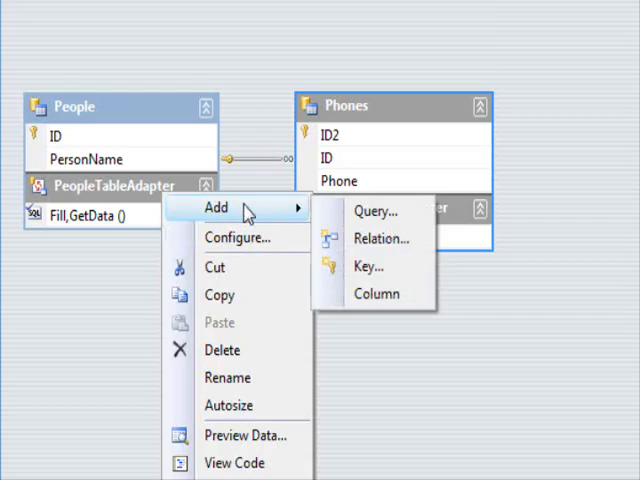
pyautogui.click(230, 464)
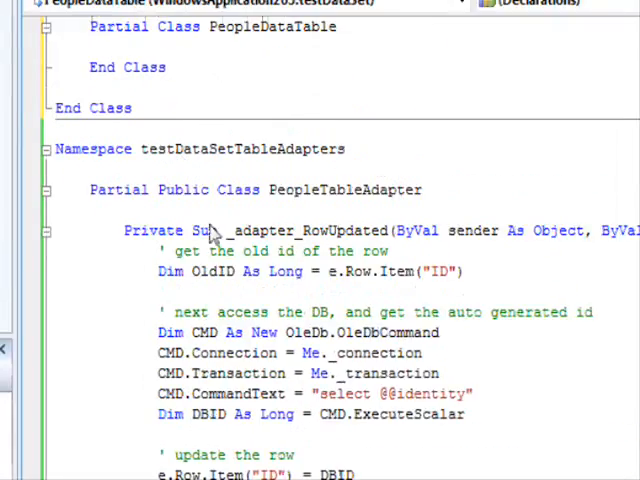
pyautogui.scroll(-3)
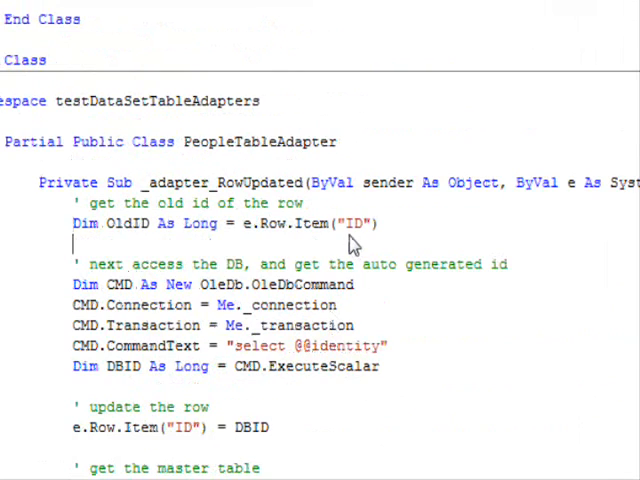
pyautogui.moveTo(280, 244)
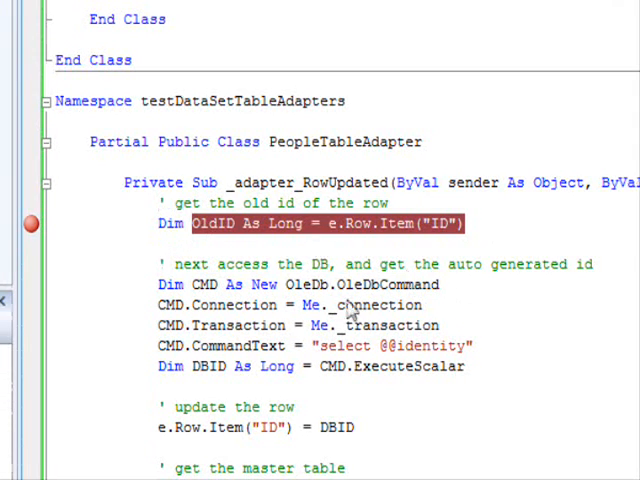
pyautogui.moveTo(220, 264)
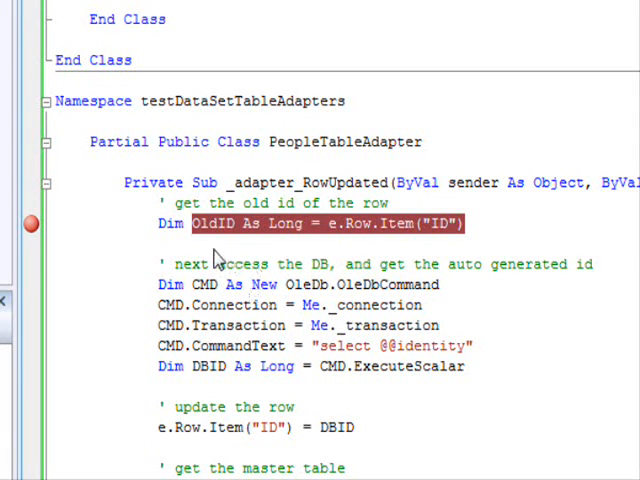
# - Wrap the ID-update code in If OldID <= 0 Then ... End If
pyautogui.hscroll(3)
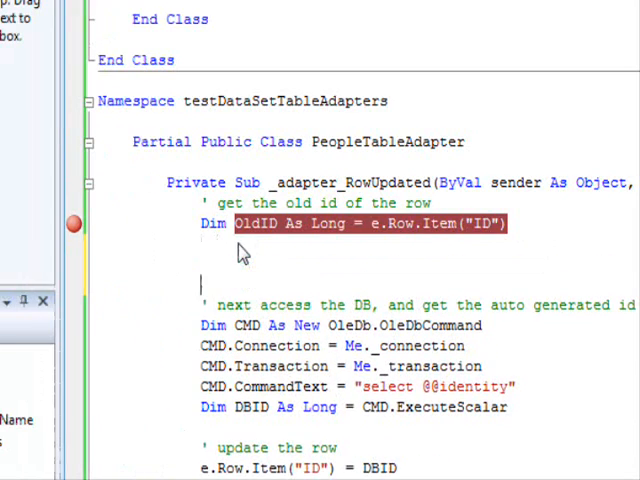
pyautogui.write('i')
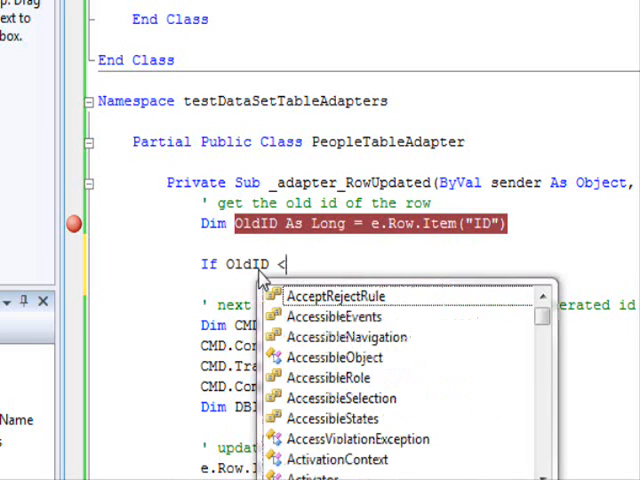
pyautogui.write('=0 then')
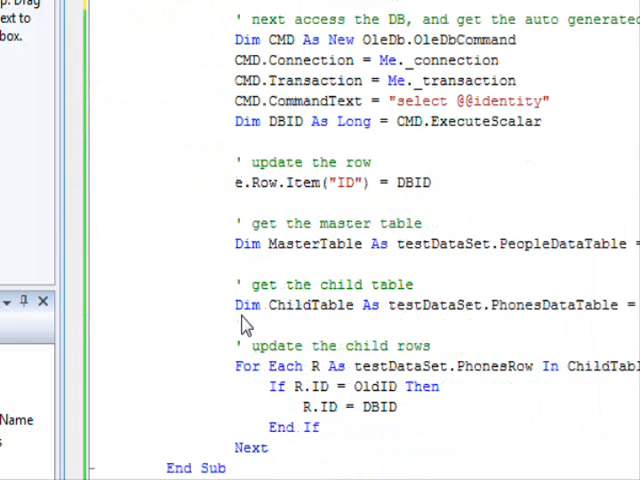
pyautogui.scroll(-3)
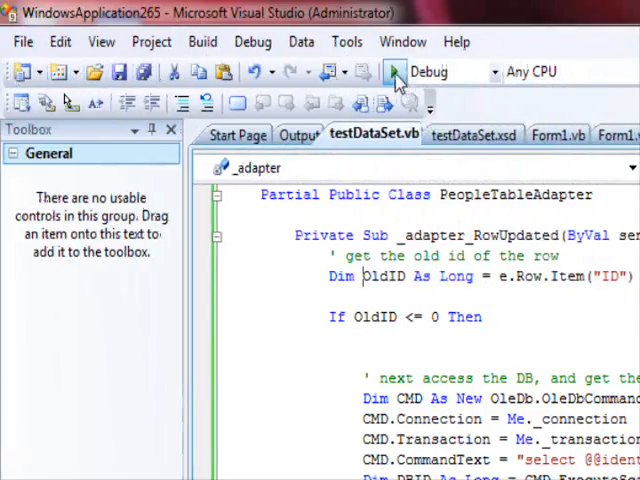
pyautogui.click(384, 72)
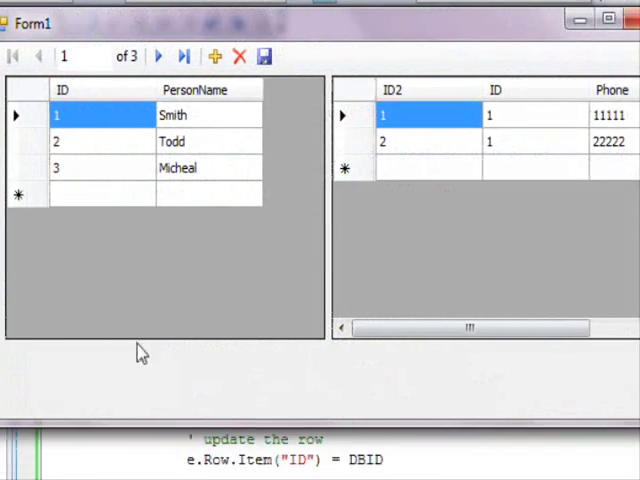
pyautogui.write('eee')
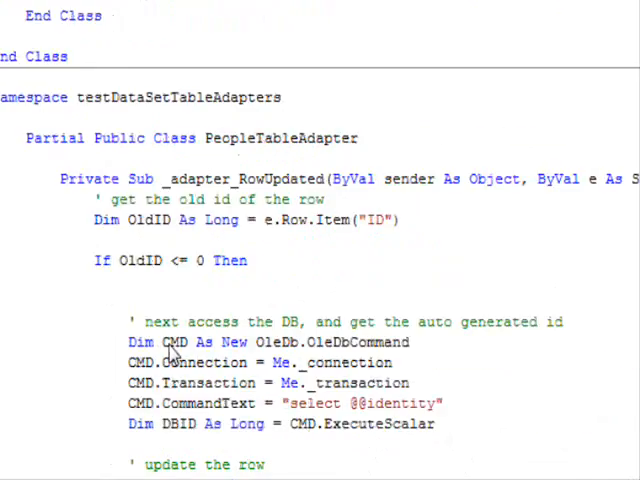
# - Scroll through the finished People handler, then return to the testDataSet.xsd diagram
pyautogui.scroll(-3)
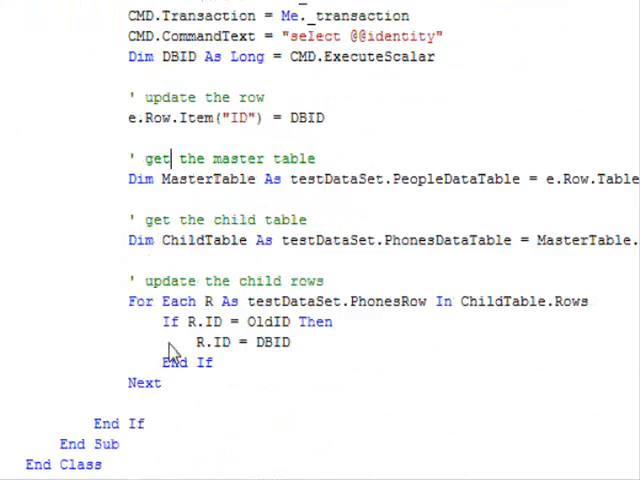
pyautogui.scroll(3)
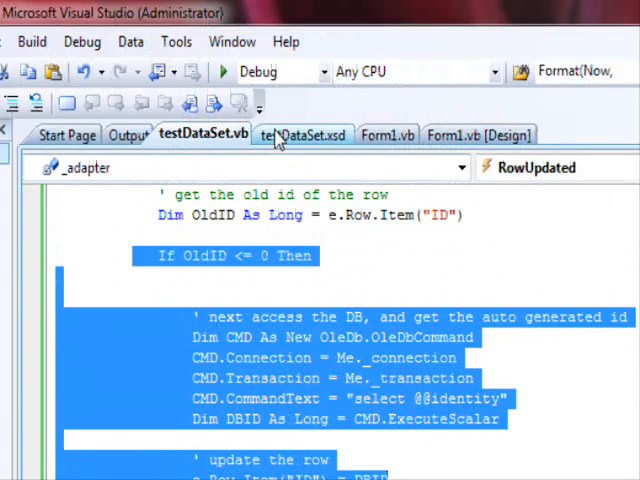
pyautogui.click(300, 134)
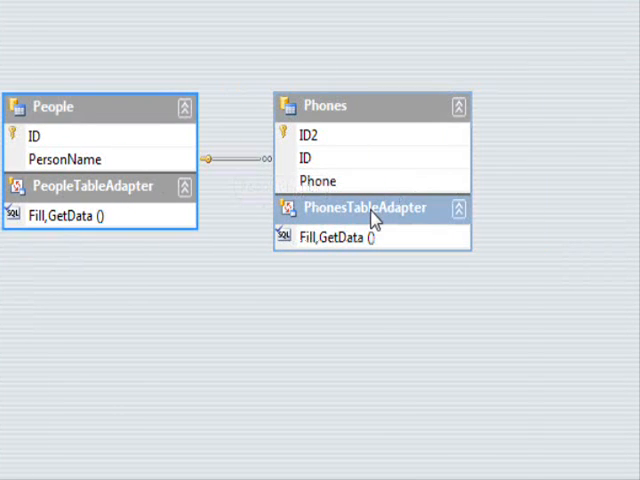
# - Bring up the context menu for PhonesTableAdapter to view its code
pyautogui.rightClick(370, 216)
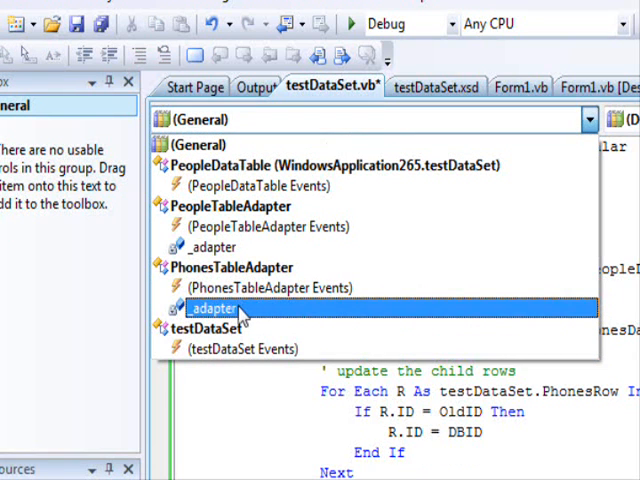
pyautogui.moveTo(234, 306)
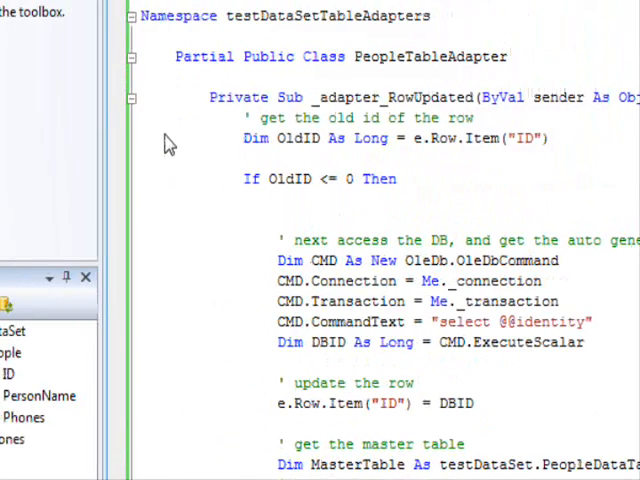
# - Scroll to the pasted PhonesTableAdapter RowUpdated handler using OldID2 from e.Row.Item("ID2")
pyautogui.scroll(-3)
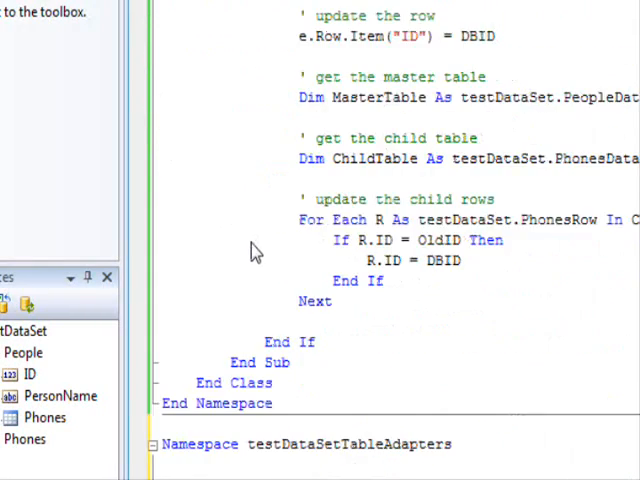
pyautogui.scroll(-3)
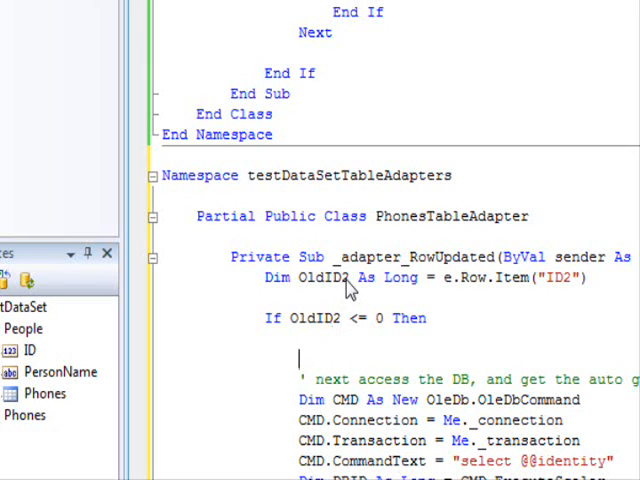
pyautogui.scroll(-3)
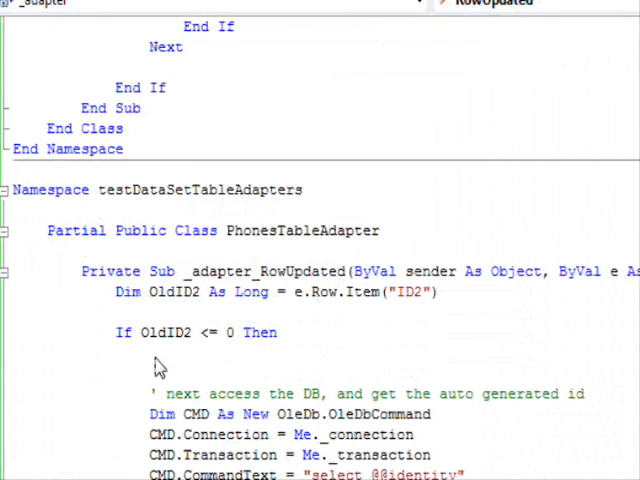
pyautogui.scroll(-3)
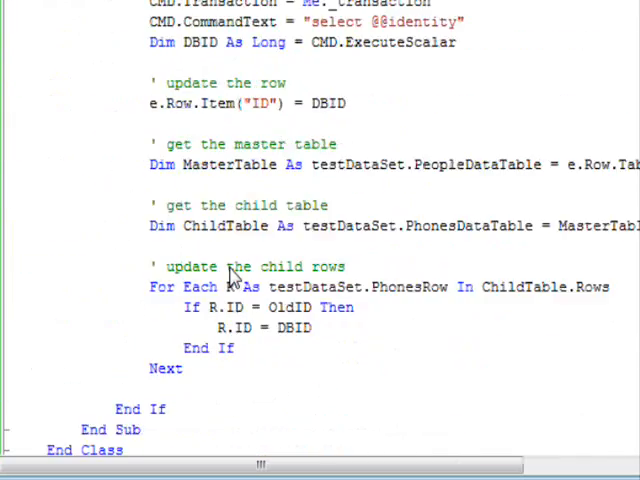
pyautogui.click(200, 36)
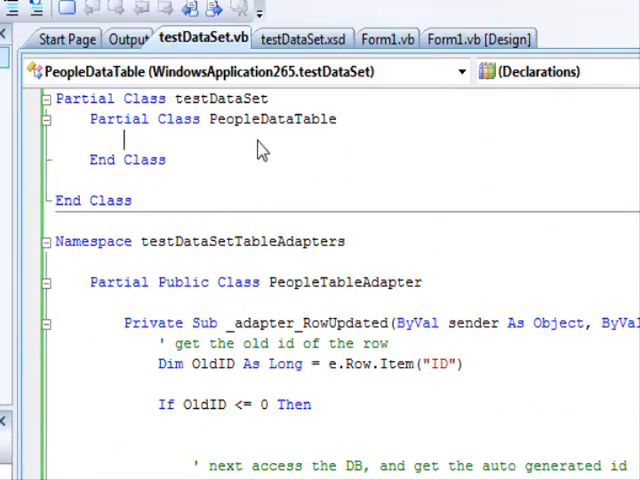
pyautogui.scroll(-3)
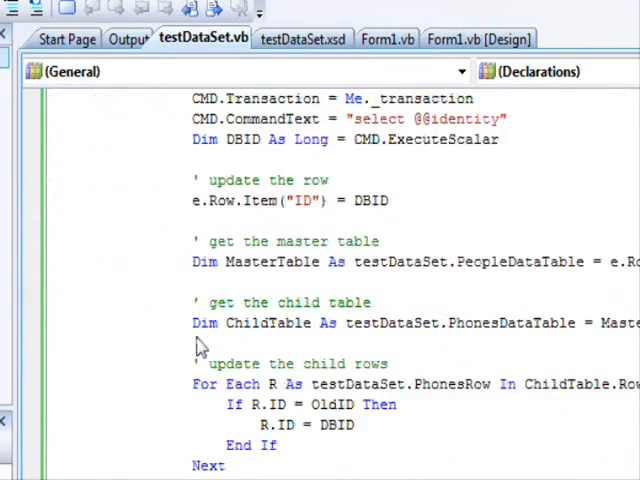
pyautogui.scroll(-3)
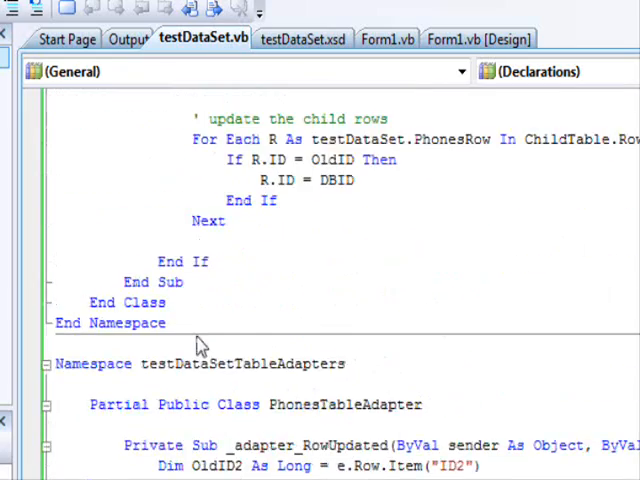
pyautogui.scroll(-3)
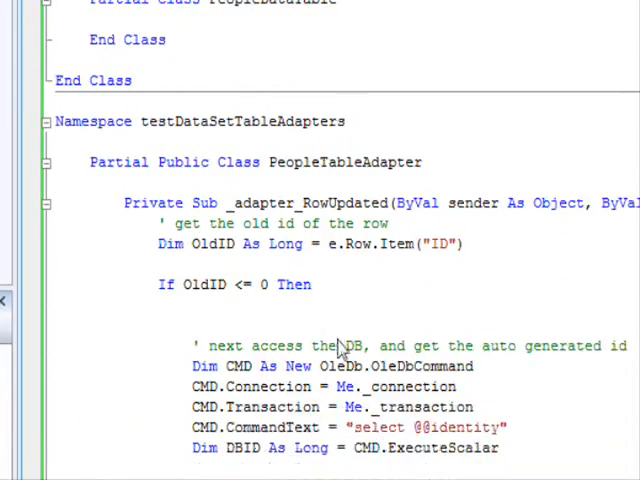
pyautogui.scroll(-3)
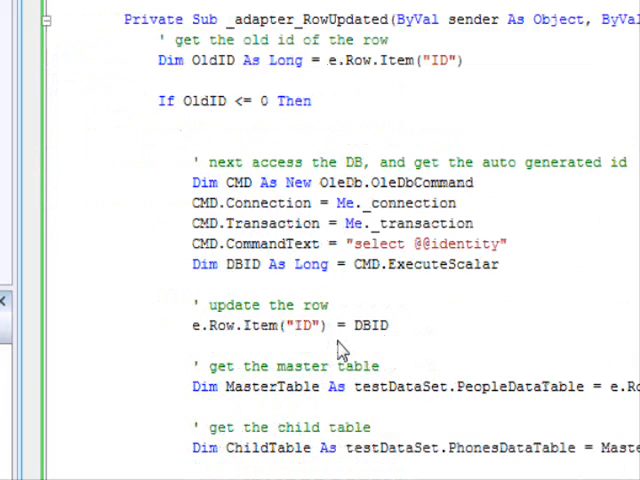